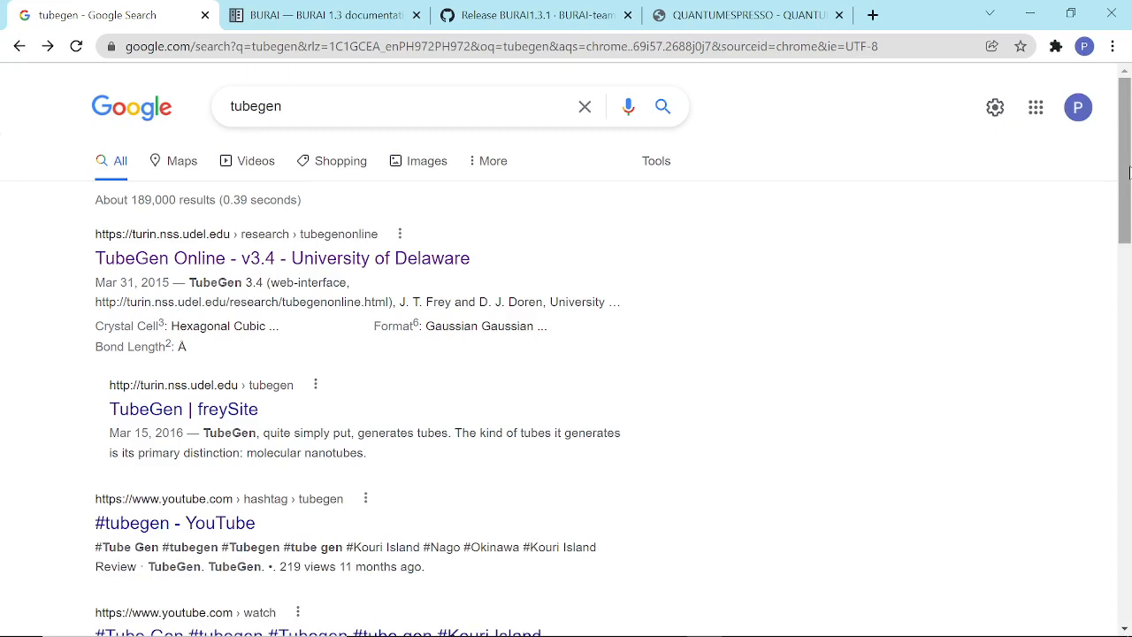
pyautogui.moveTo(288, 257)
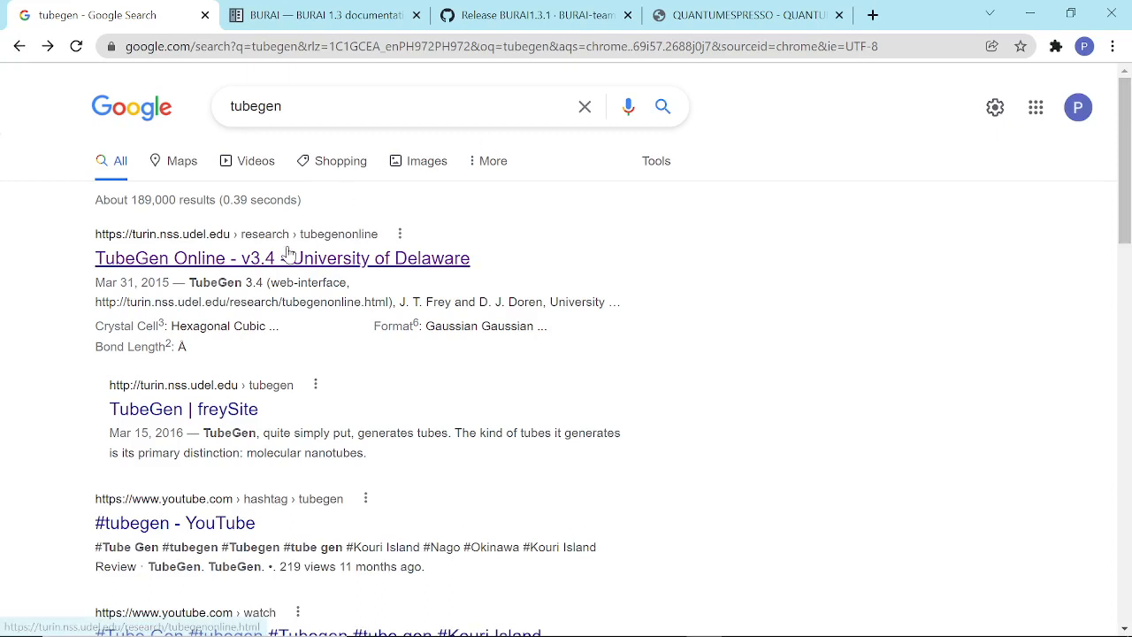
pyautogui.moveTo(338, 263)
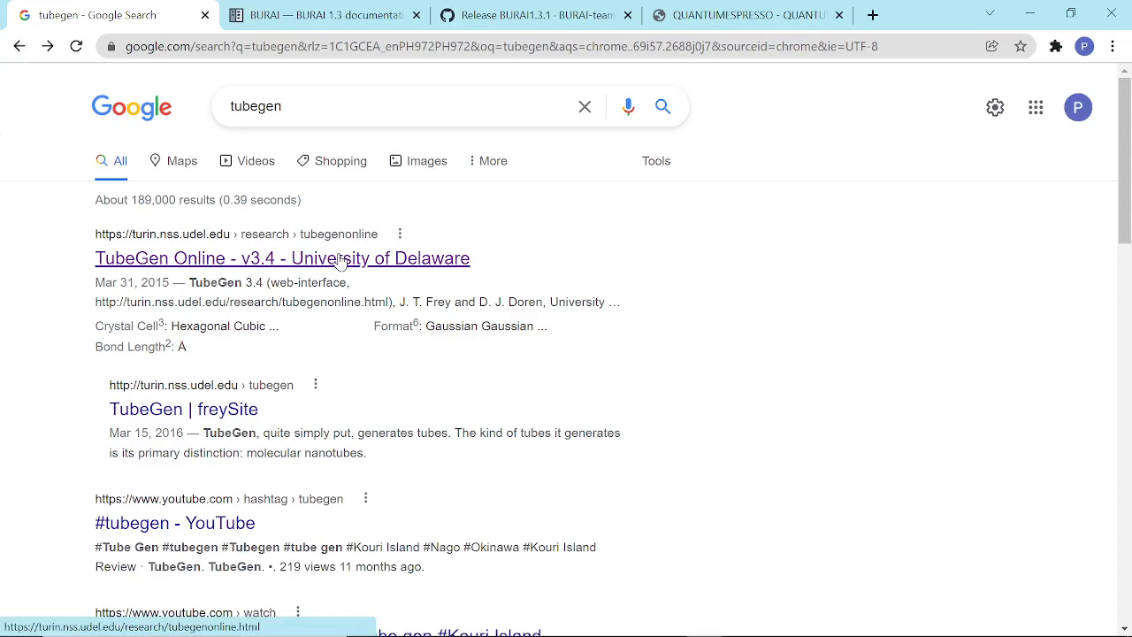
# Open the TubeGen Online v3.4 page from the Google search results
pyautogui.click(281, 257)
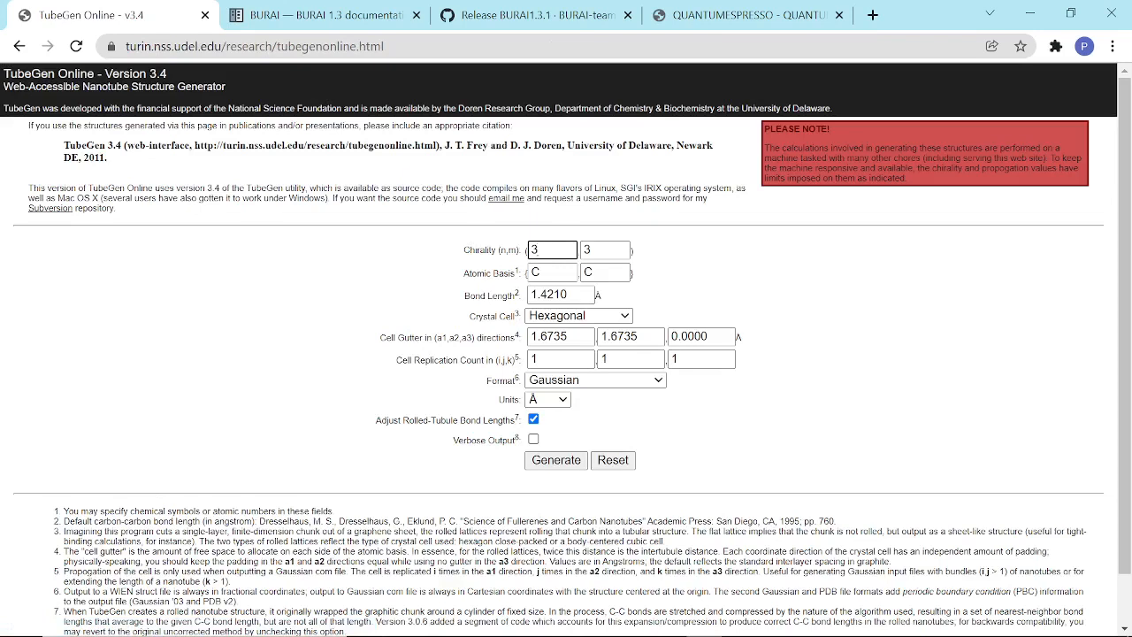
# Set chirality to (7,7) and the third cell replication count to 4
pyautogui.click(552, 250)
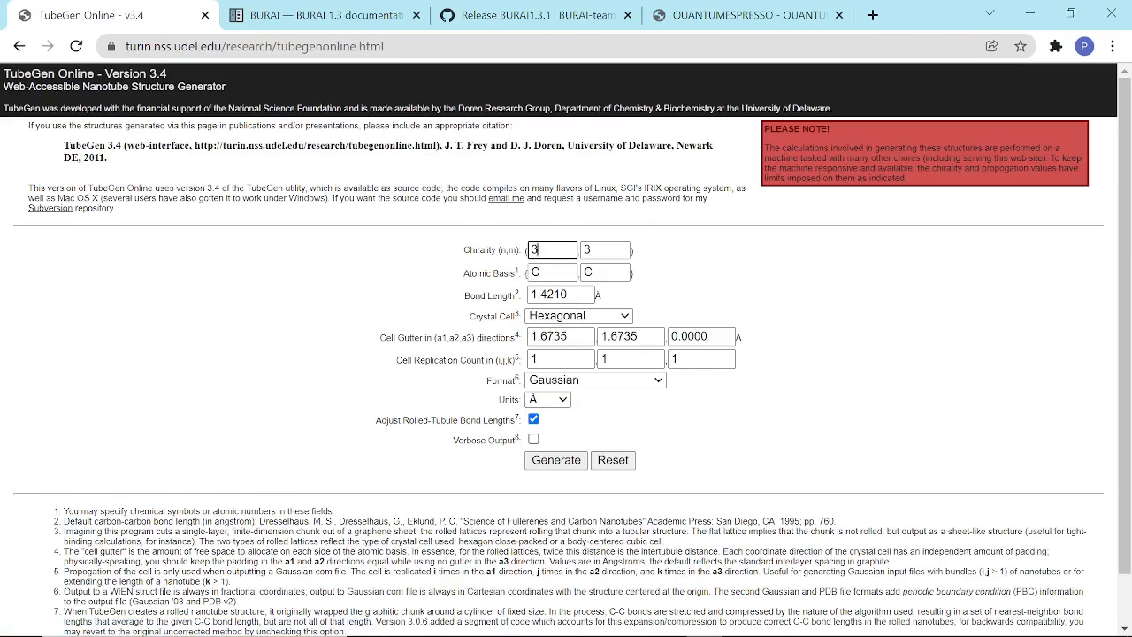
pyautogui.write('7')
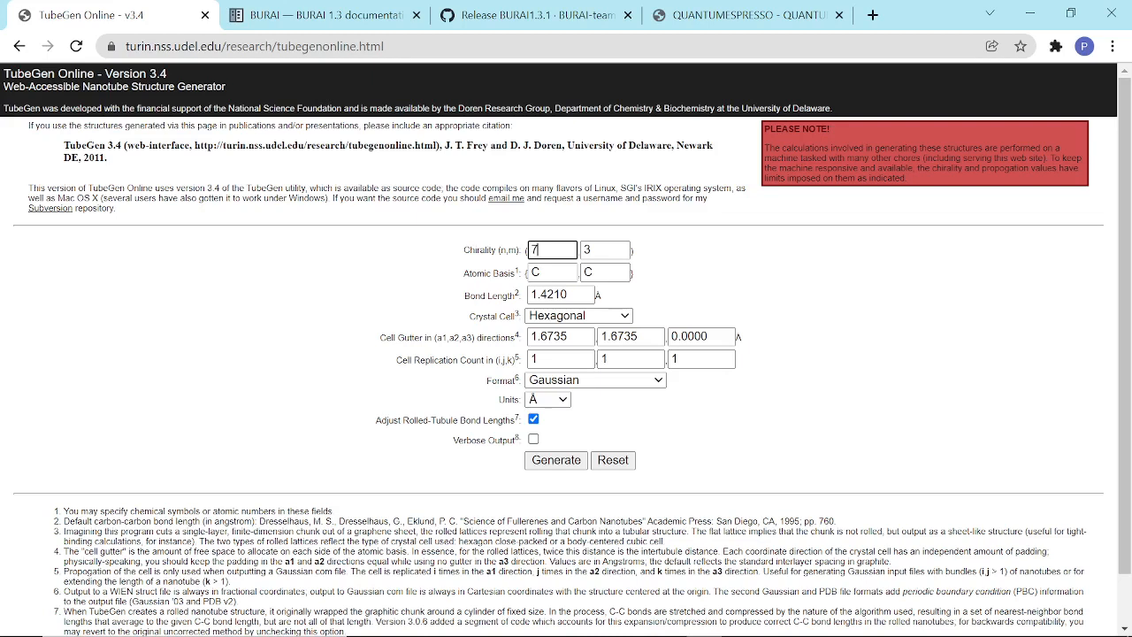
pyautogui.write('7')
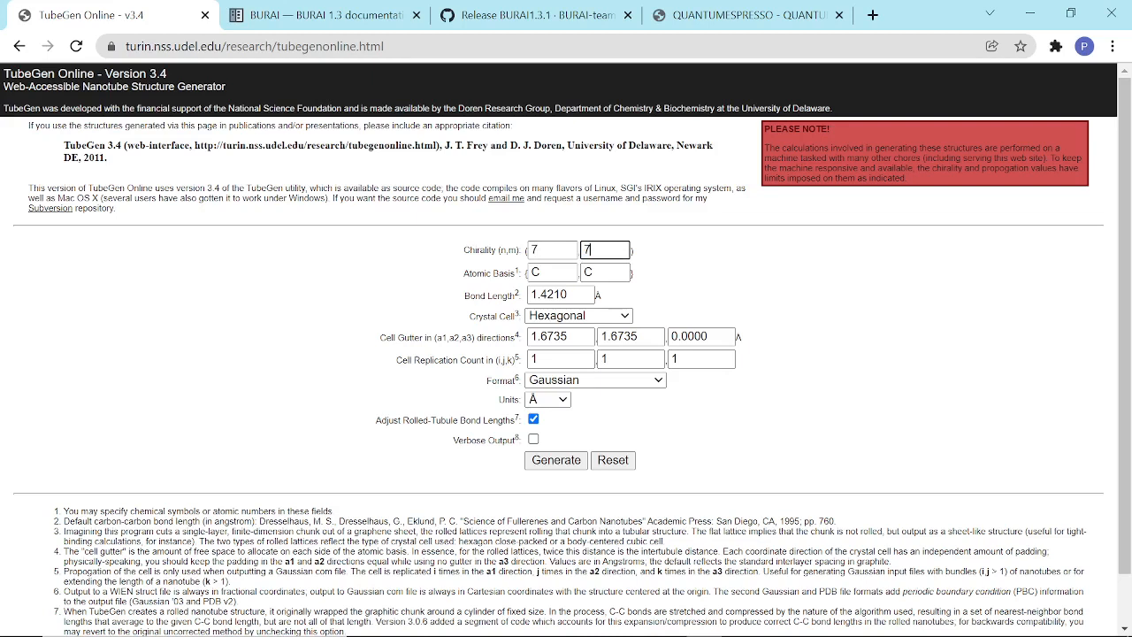
pyautogui.click(629, 359)
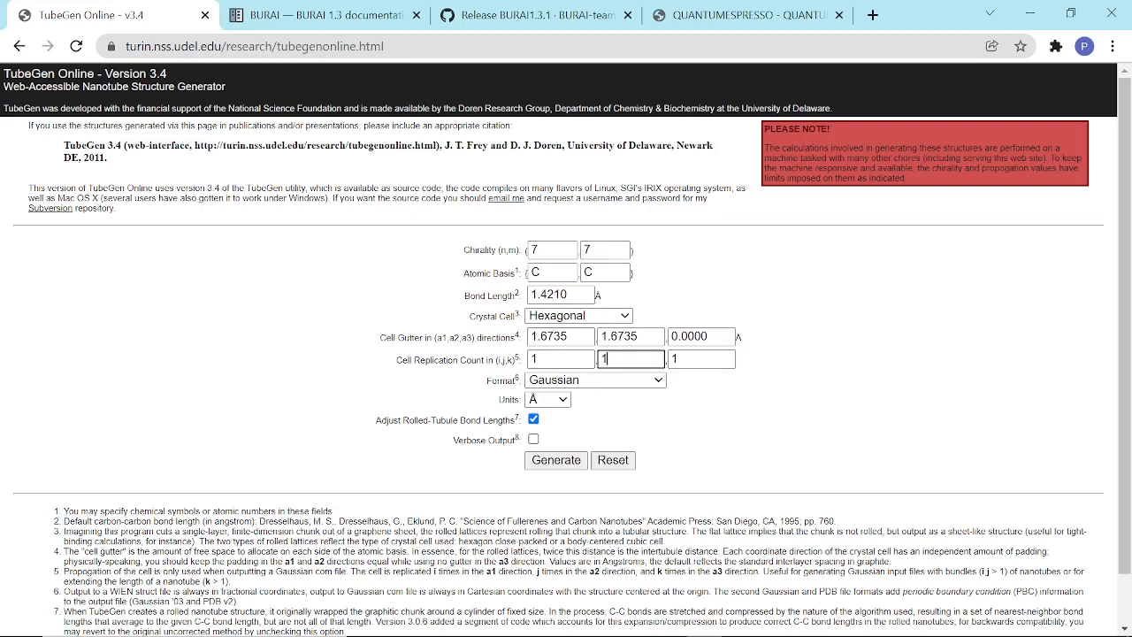
pyautogui.click(701, 359)
pyautogui.write('4')
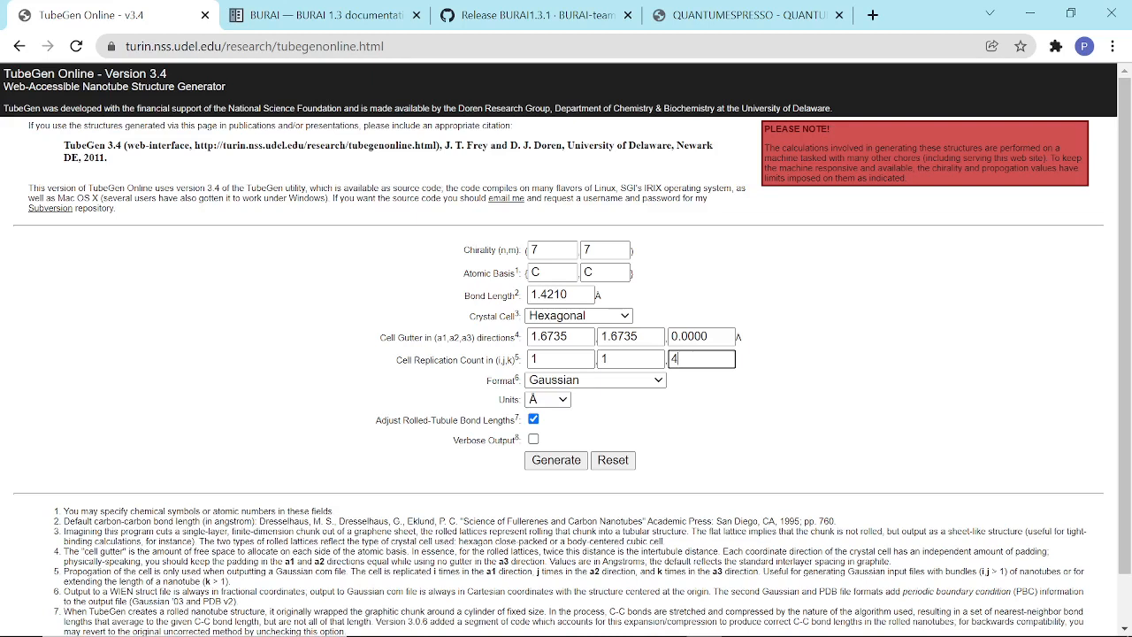
pyautogui.write('5')
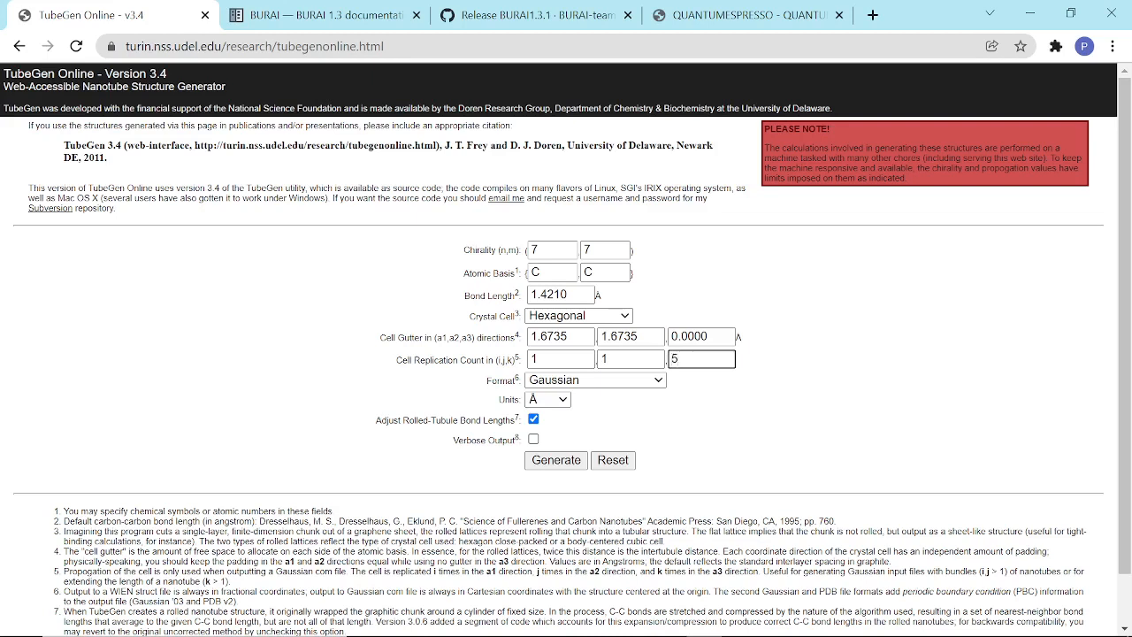
pyautogui.click(702, 359)
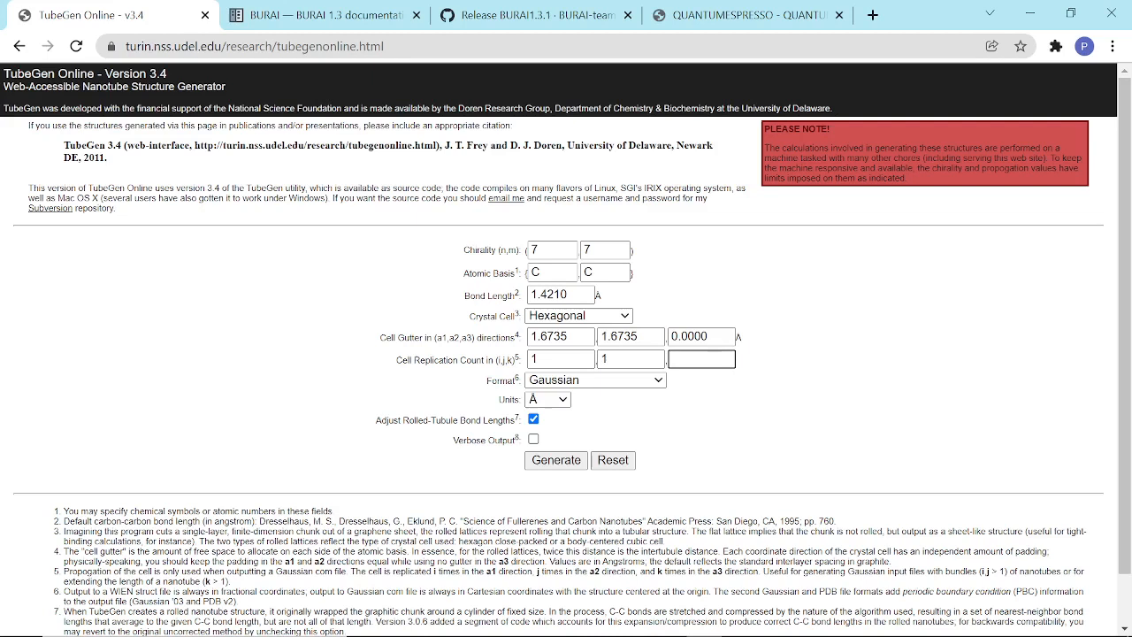
pyautogui.write('4')
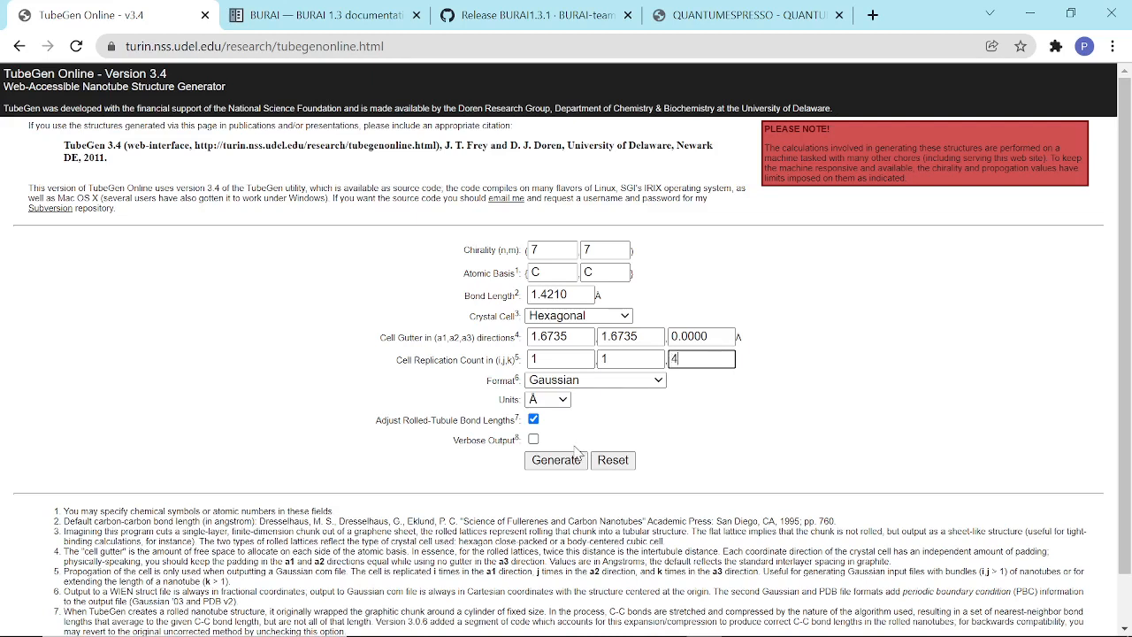
# Generate the nanotube and select the output coordinate text
pyautogui.click(556, 459)
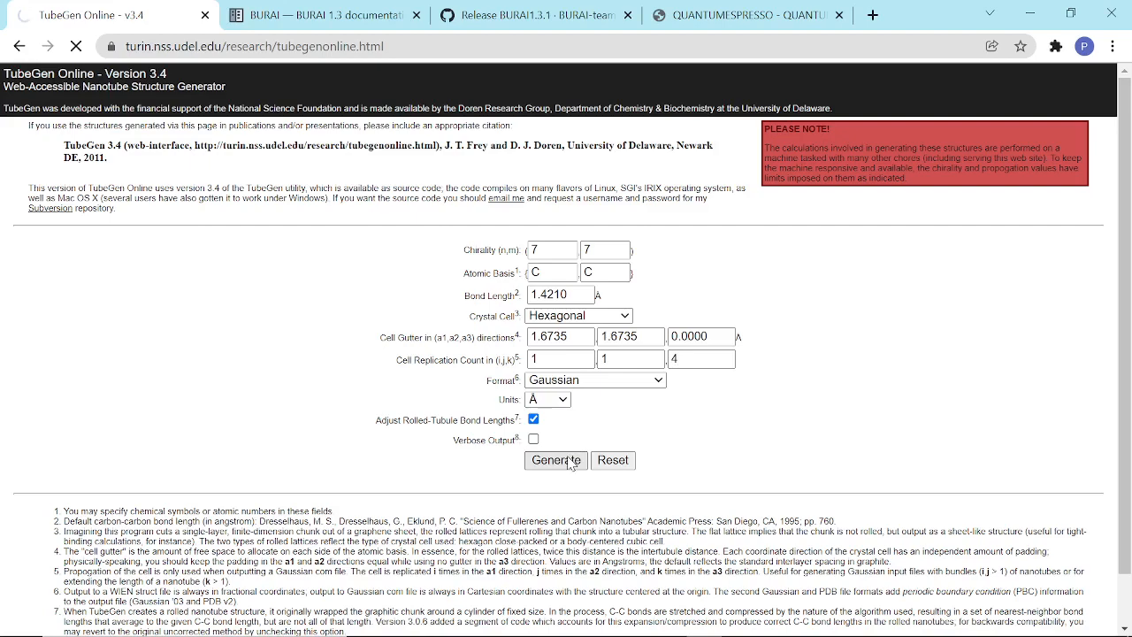
pyautogui.click(554, 459)
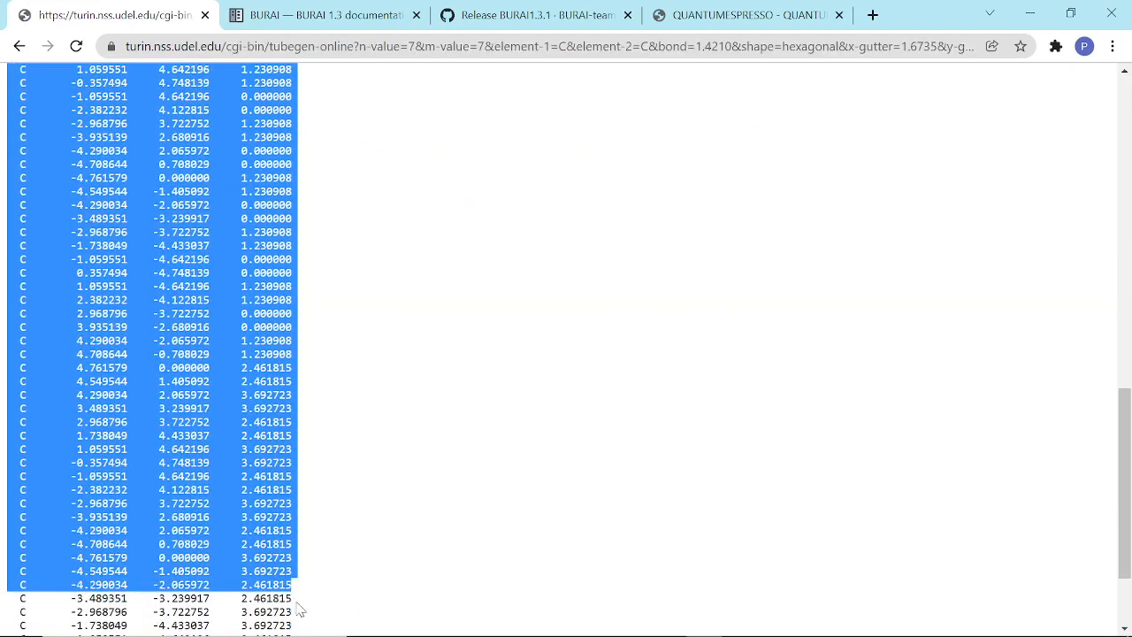
pyautogui.scroll(-3)
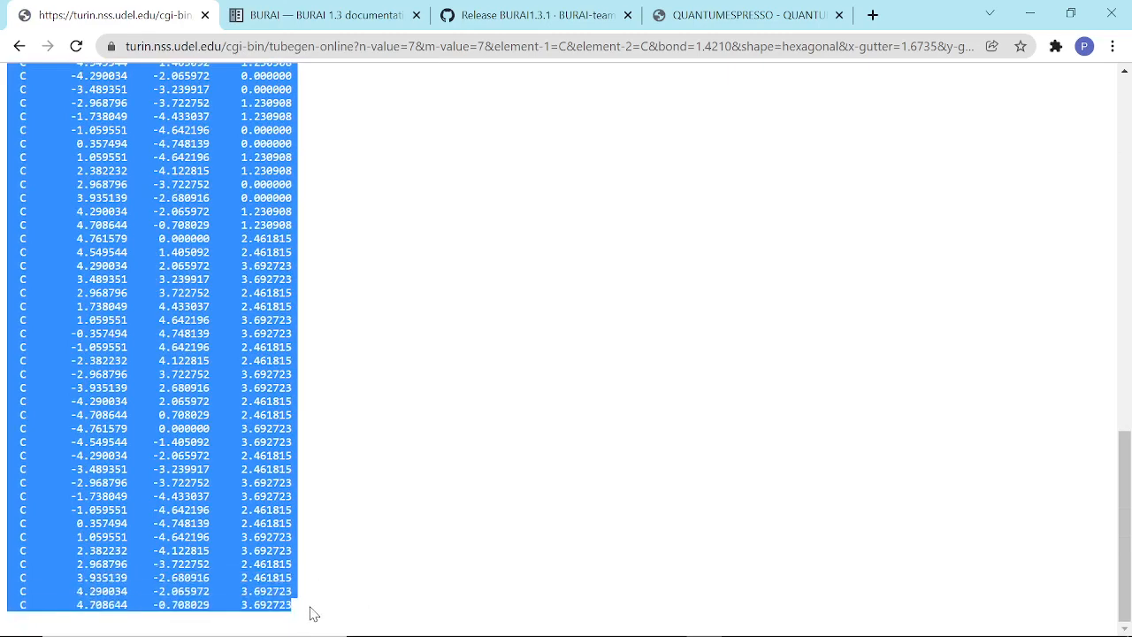
# Paste the coordinates into the cnt file and head it with atom count 112
pyautogui.click(773, 619)
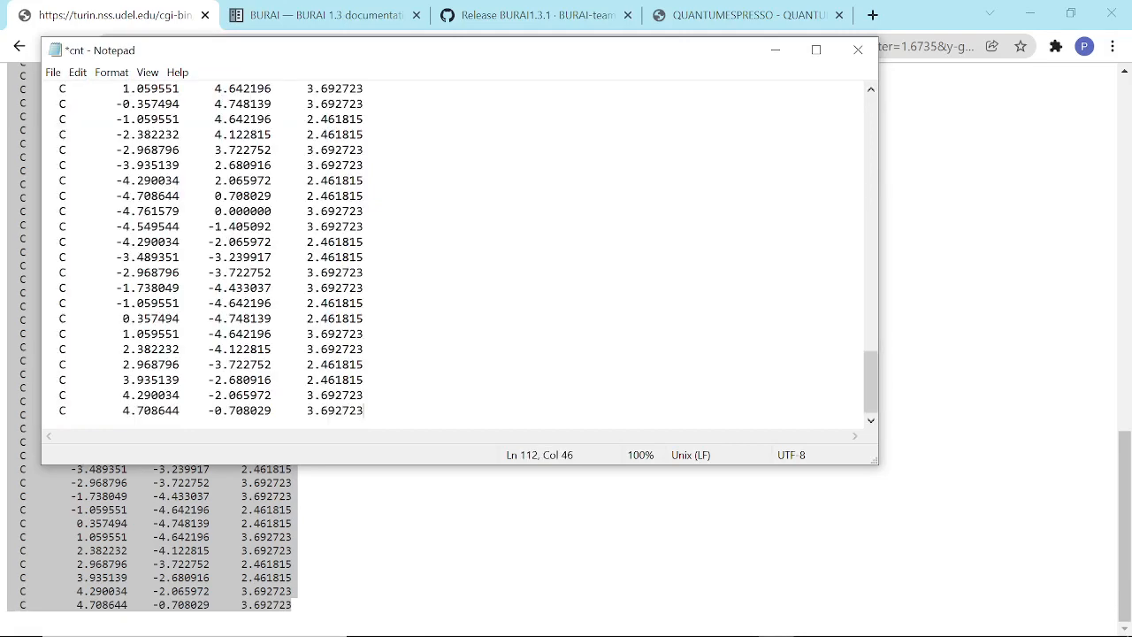
pyautogui.scroll(-3)
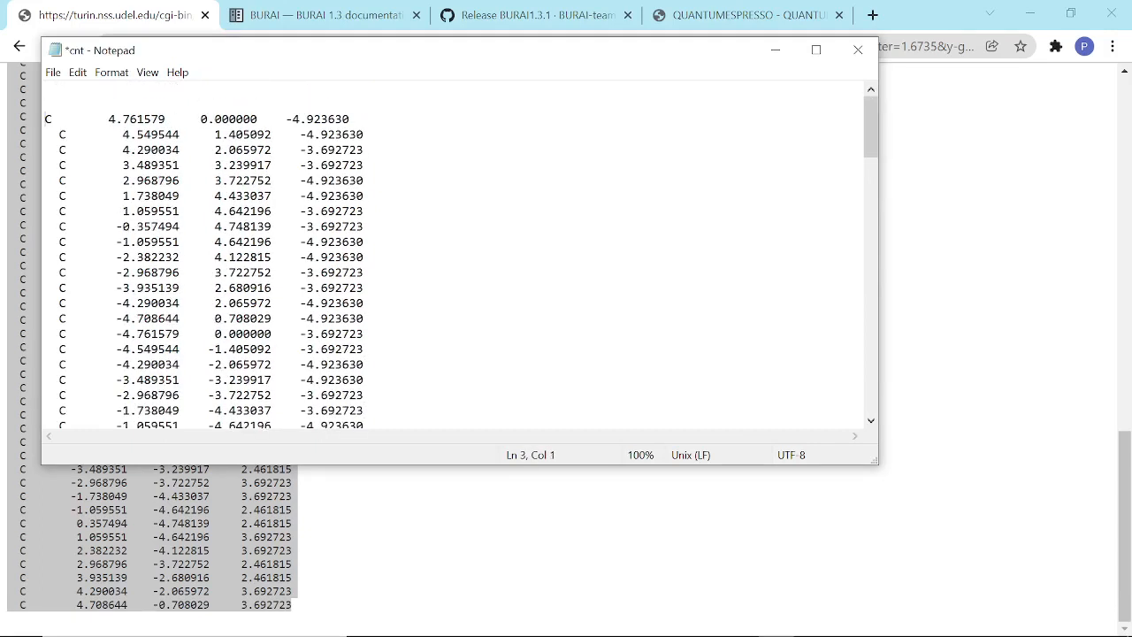
pyautogui.click(45, 90)
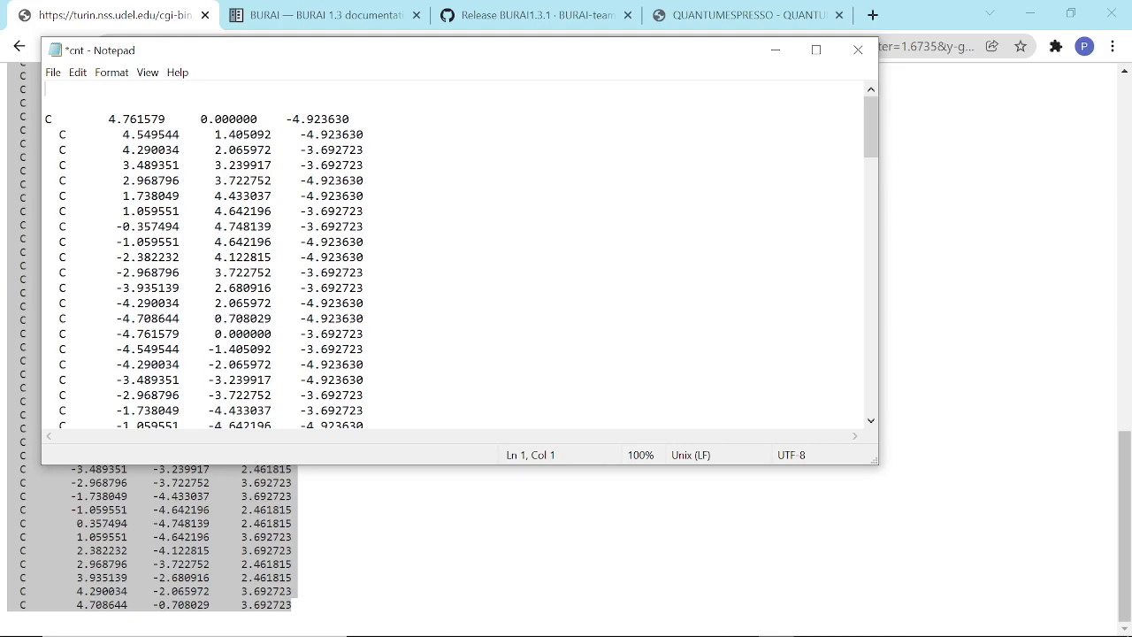
pyautogui.write('112')
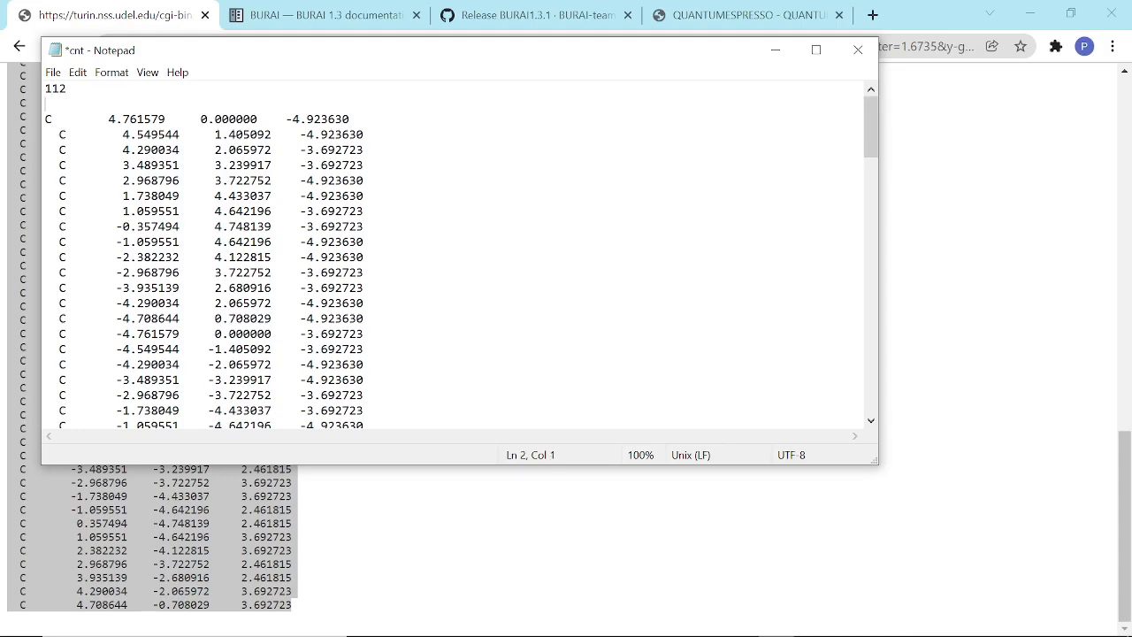
pyautogui.scroll(-3)
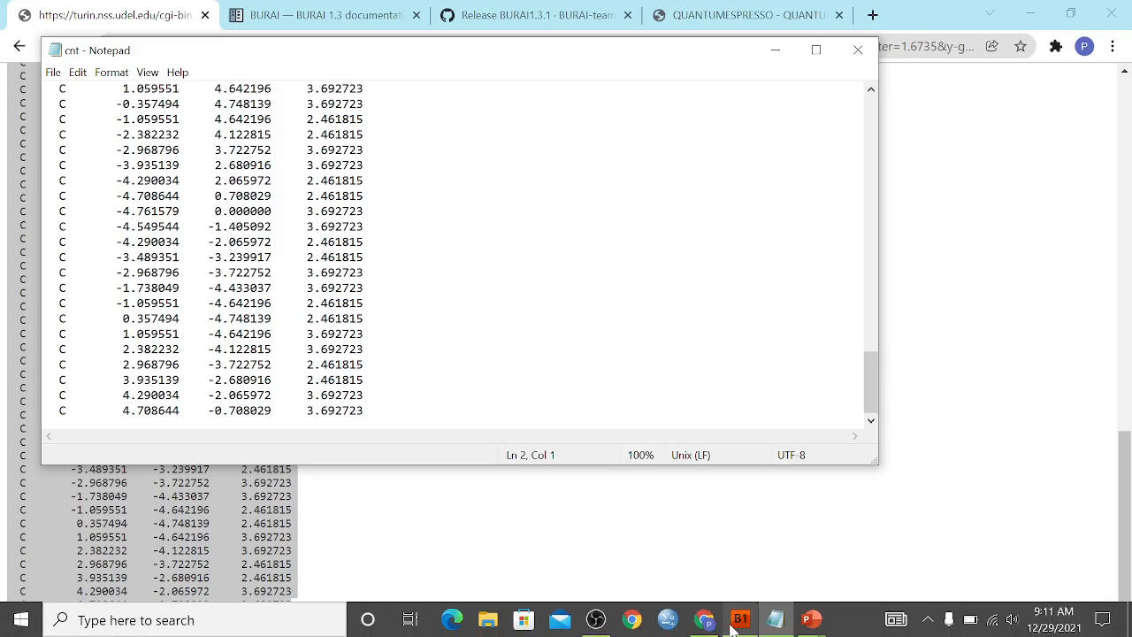
# Load cnt.xyz in BURAI and rotate the 112-atom tube to a side-on view
pyautogui.click(742, 619)
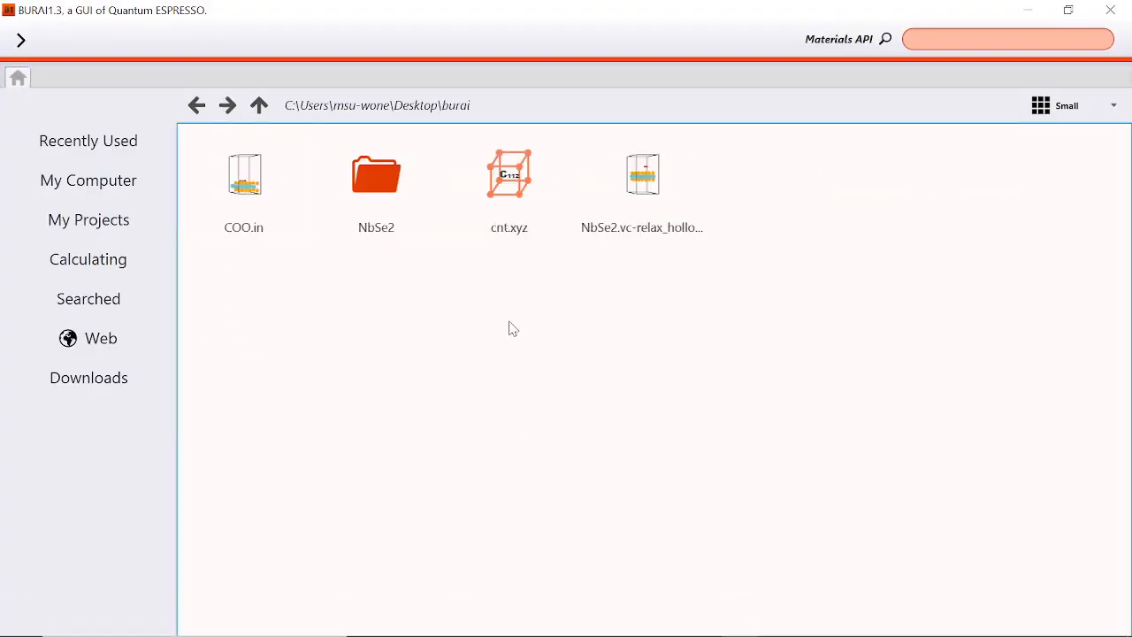
pyautogui.doubleClick(509, 173)
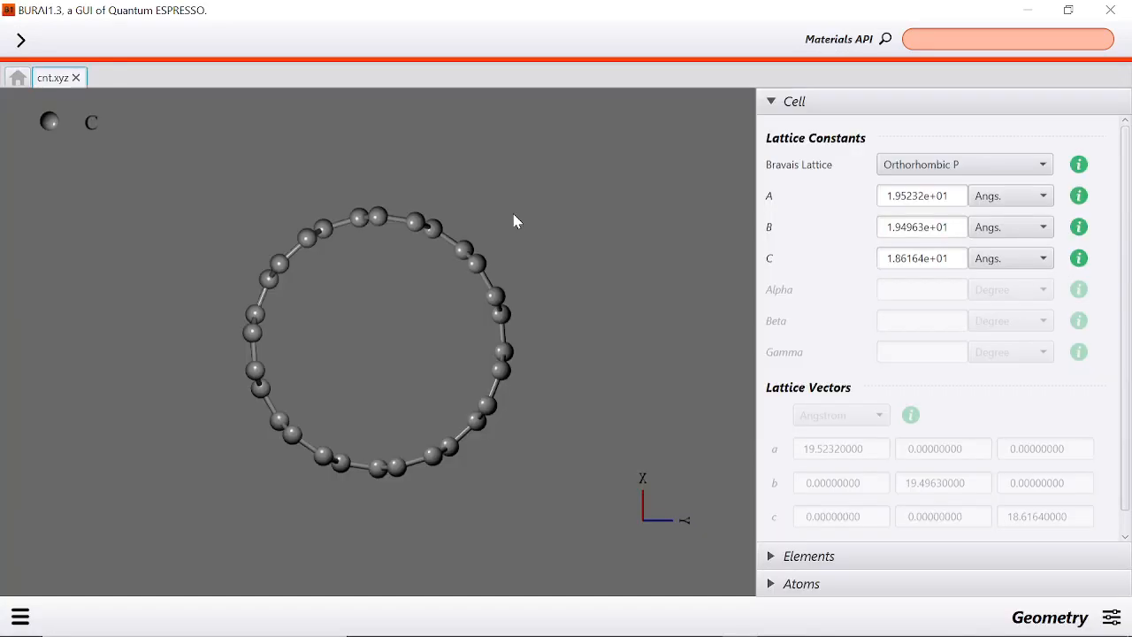
pyautogui.moveTo(517, 221); pyautogui.dragTo(237, 317)
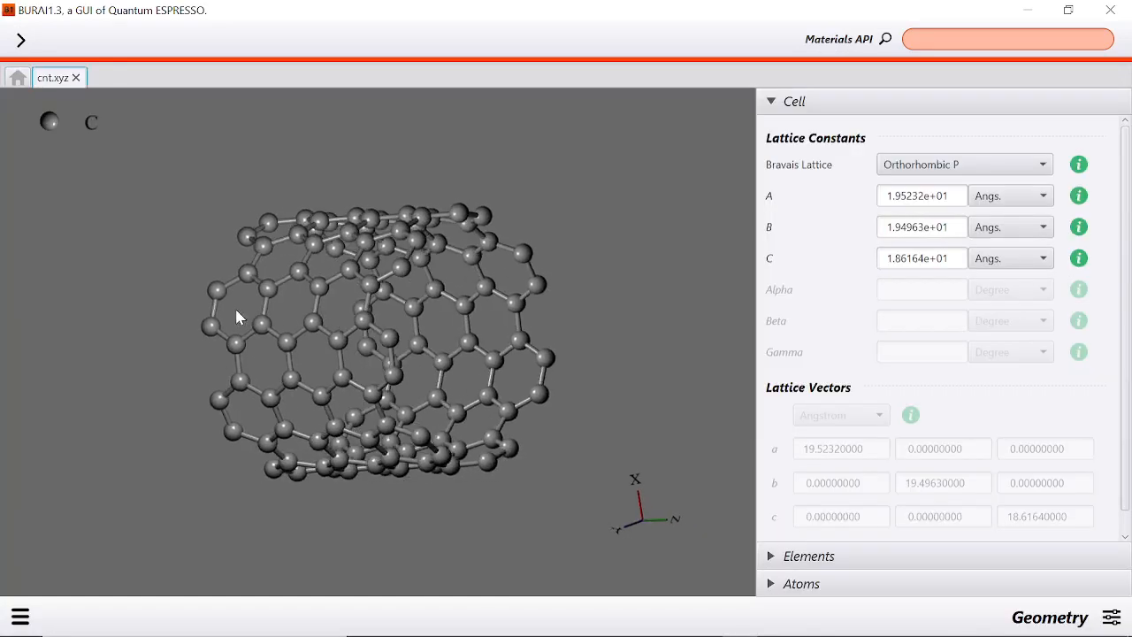
pyautogui.moveTo(239, 316); pyautogui.dragTo(310, 327)
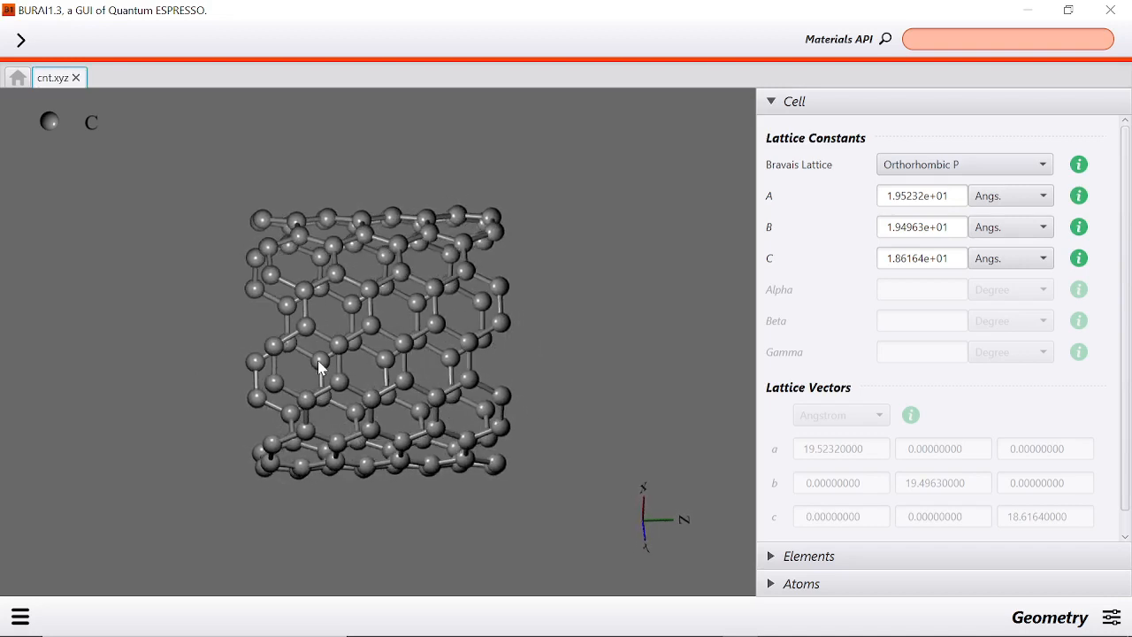
pyautogui.moveTo(260, 269)
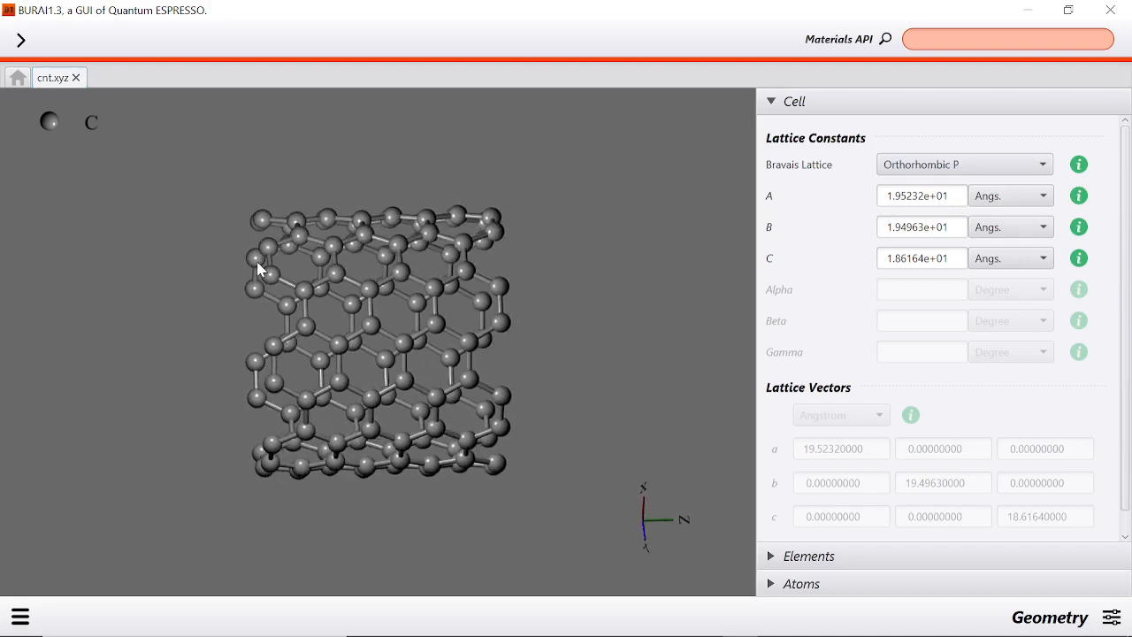
pyautogui.moveTo(256, 270); pyautogui.dragTo(288, 327)
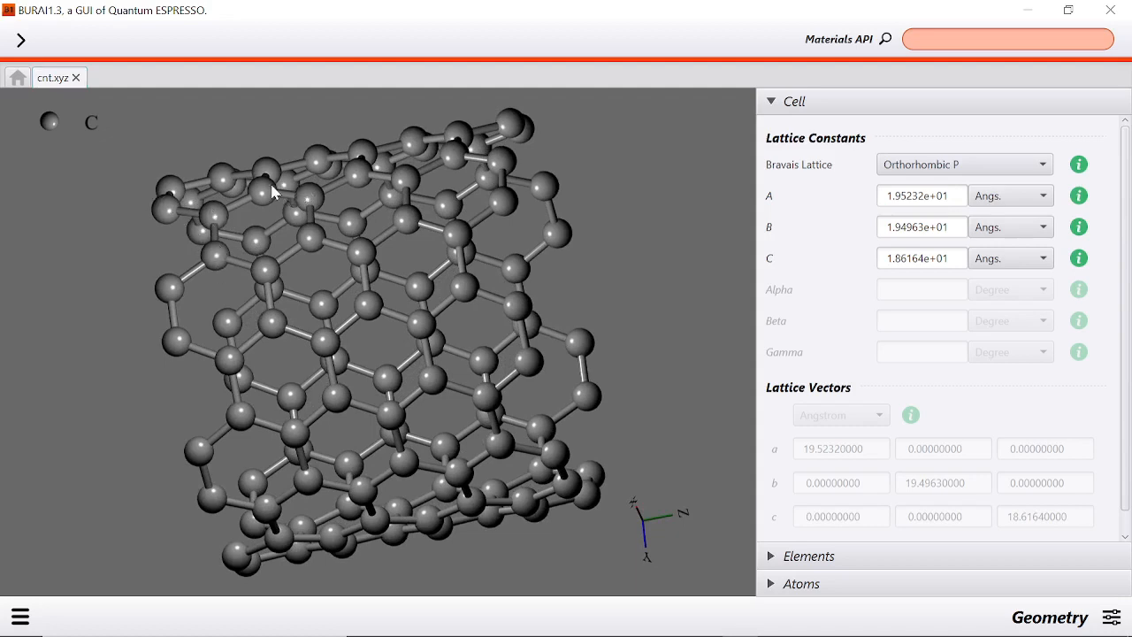
pyautogui.moveTo(395, 193)
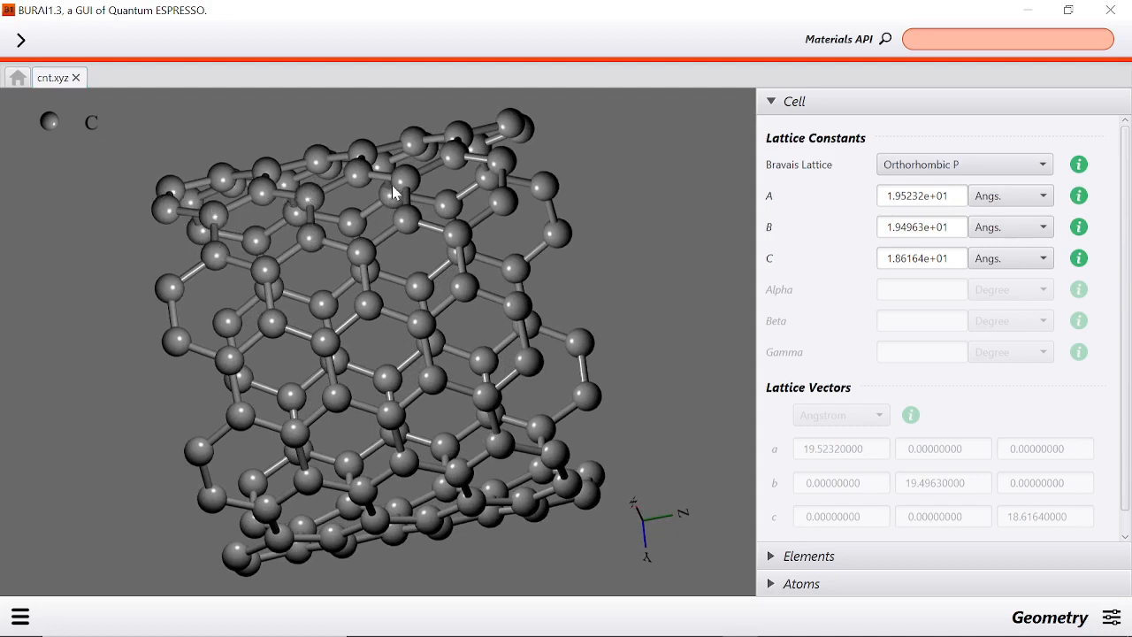
pyautogui.moveTo(528, 141)
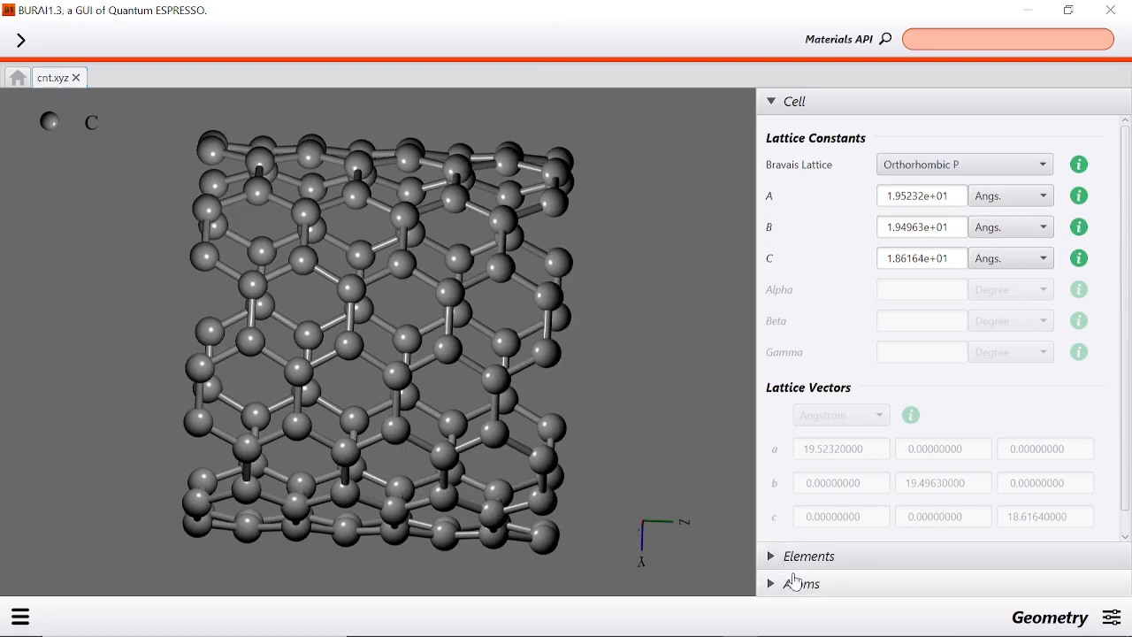
# Bring up the radial menu of calculation types for the nanotube
pyautogui.click(801, 582)
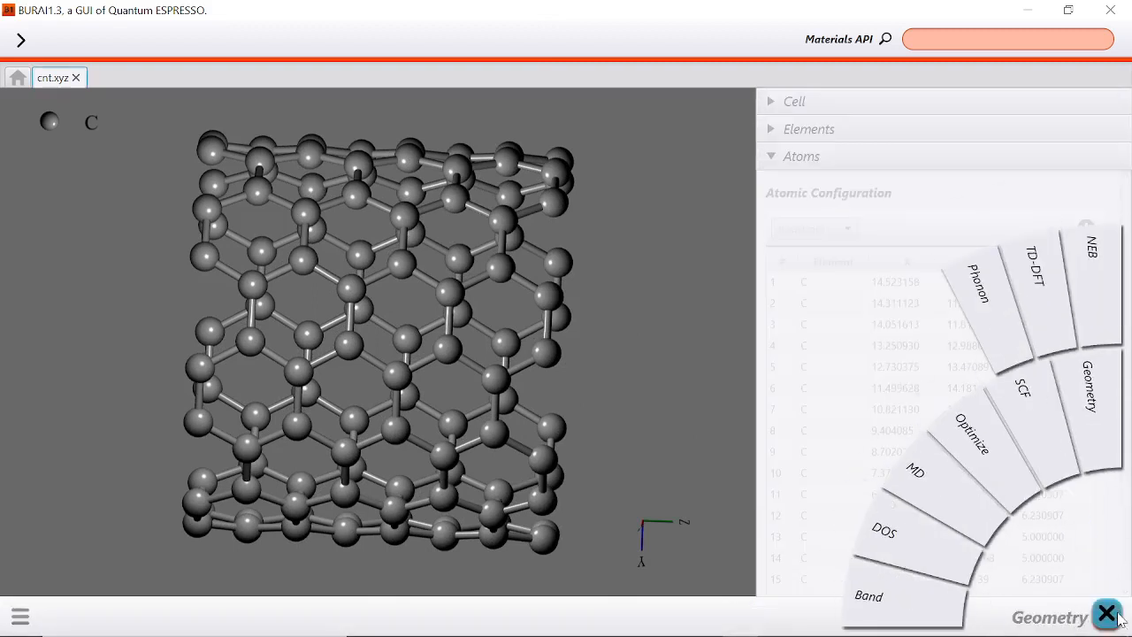
pyautogui.moveTo(1043, 283)
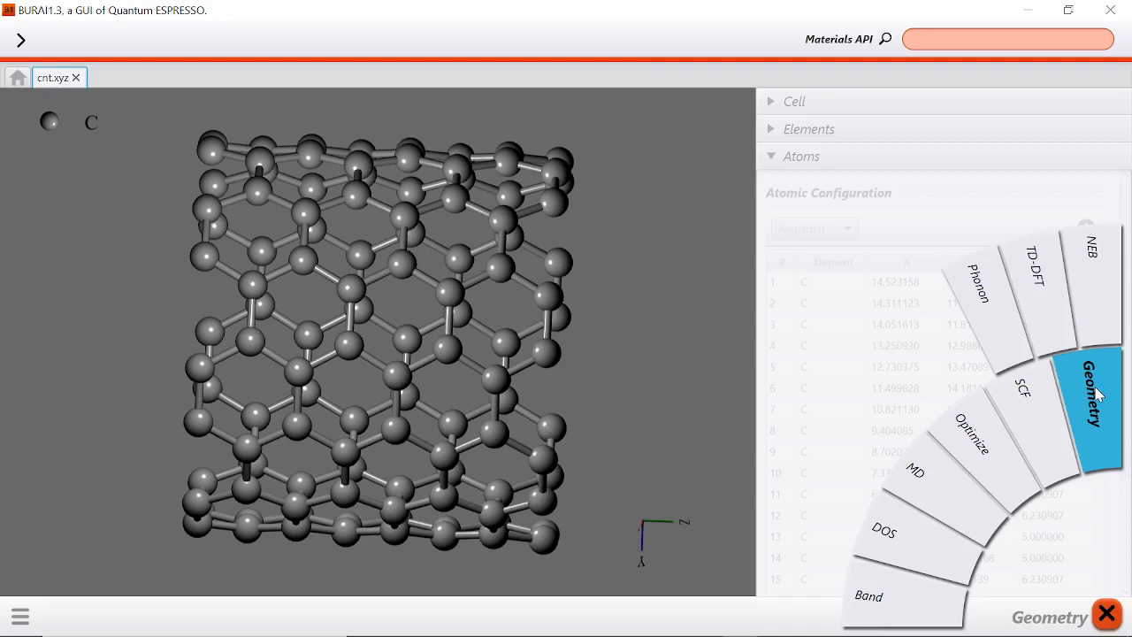
pyautogui.moveTo(1026, 404)
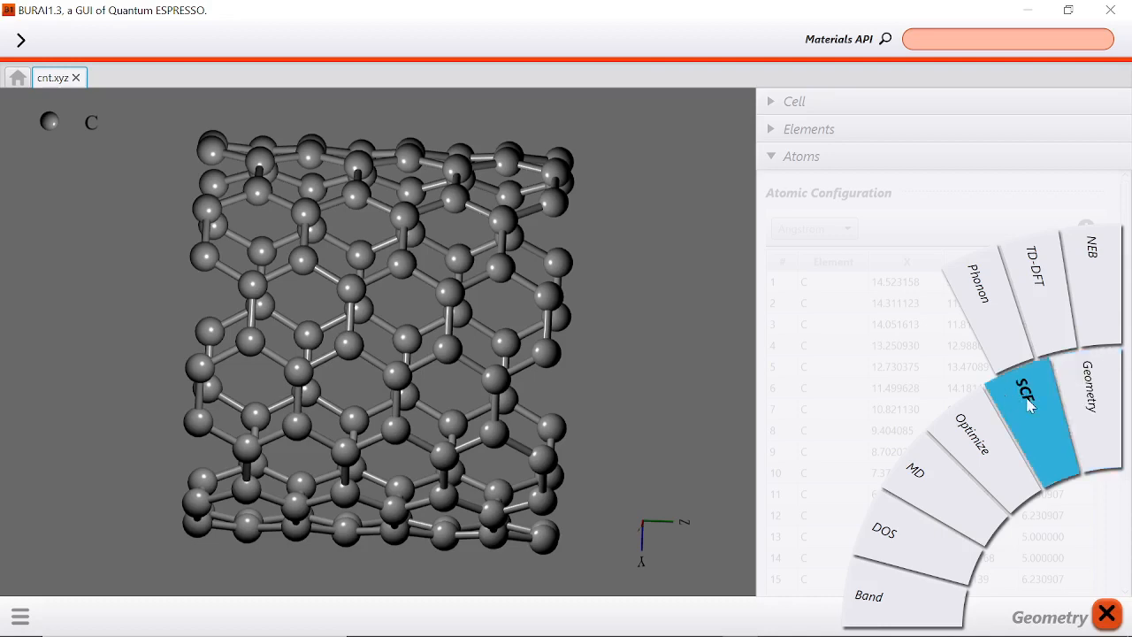
pyautogui.moveTo(986, 455)
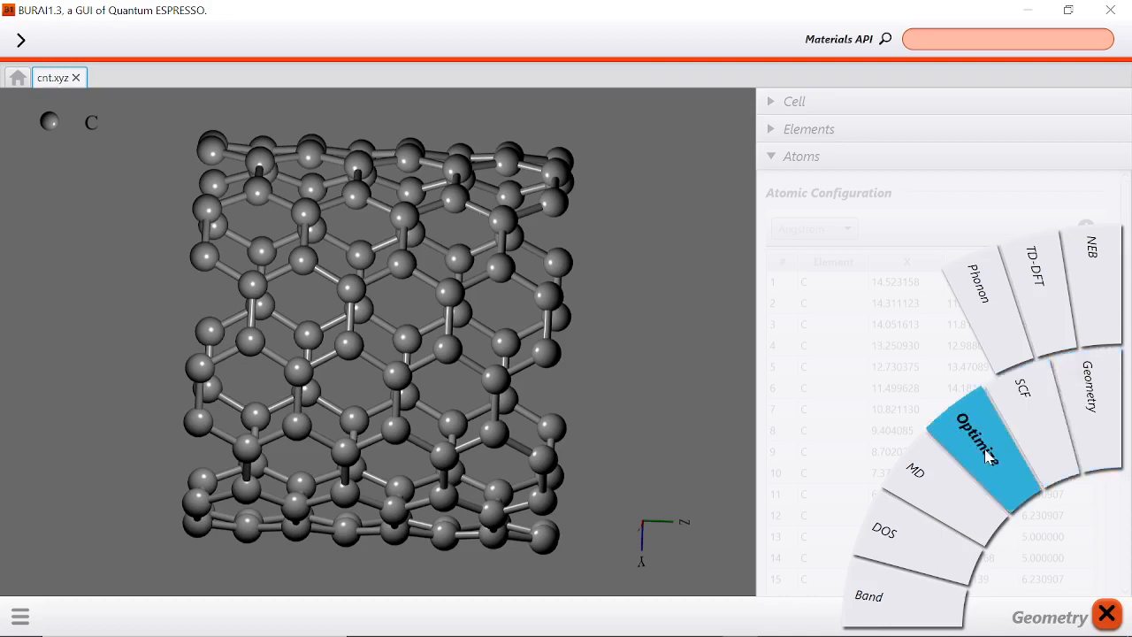
pyautogui.moveTo(944, 495)
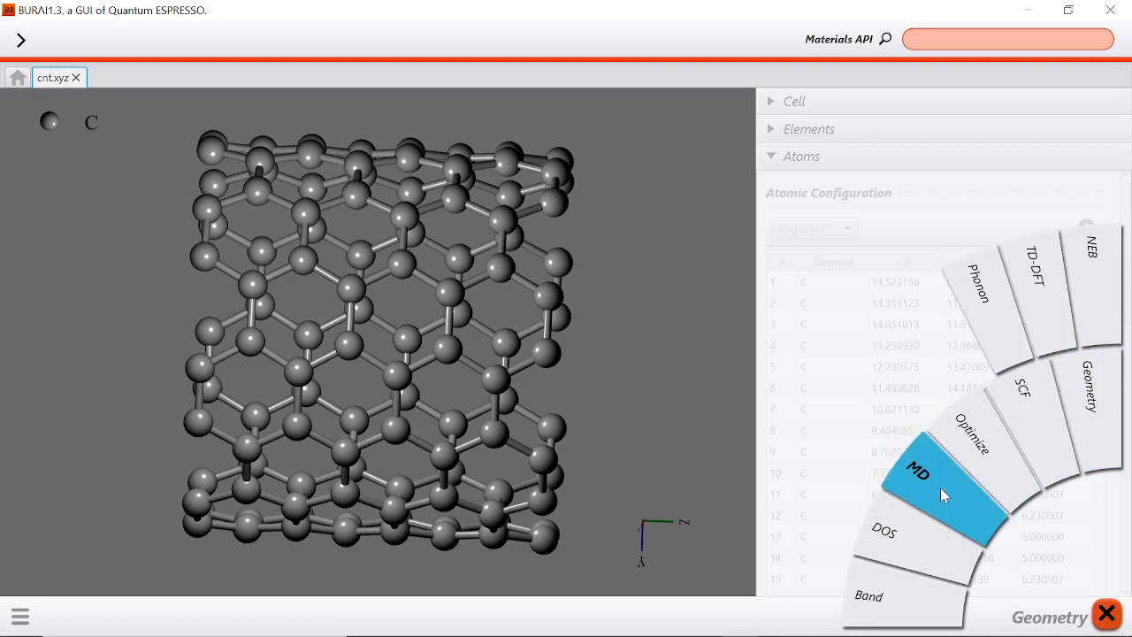
pyautogui.moveTo(897, 546)
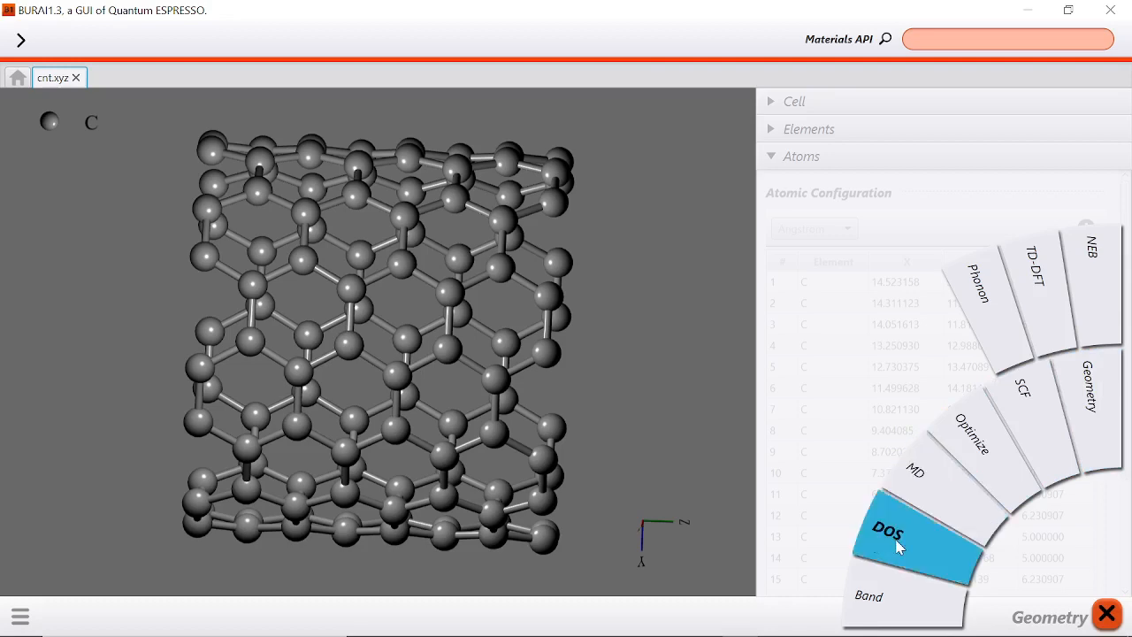
pyautogui.moveTo(681, 340)
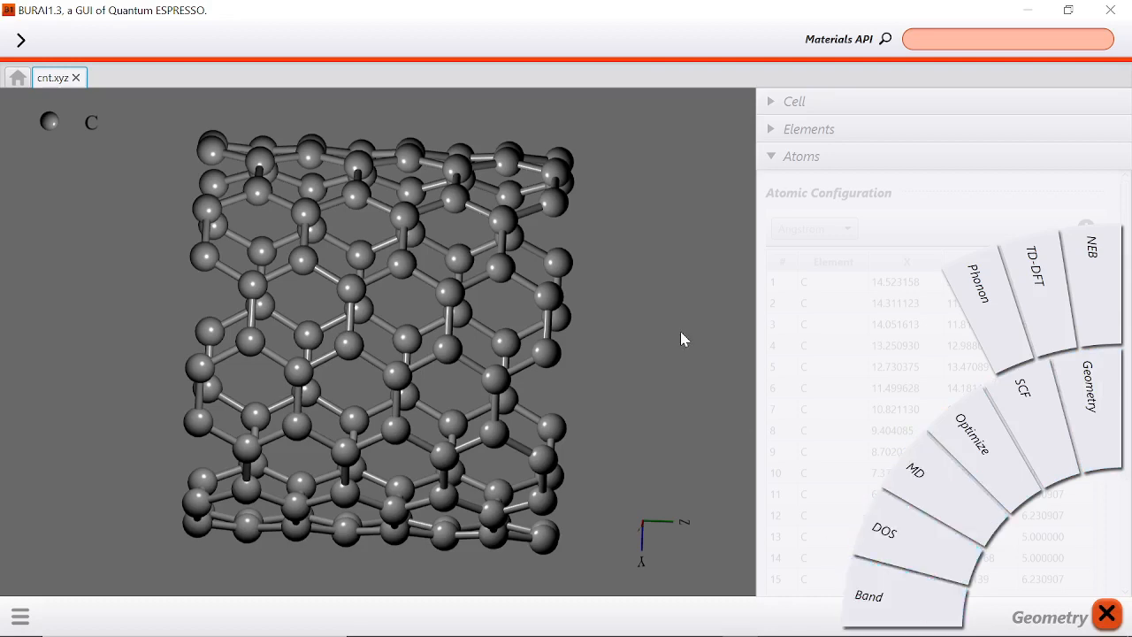
pyautogui.moveTo(1116, 577)
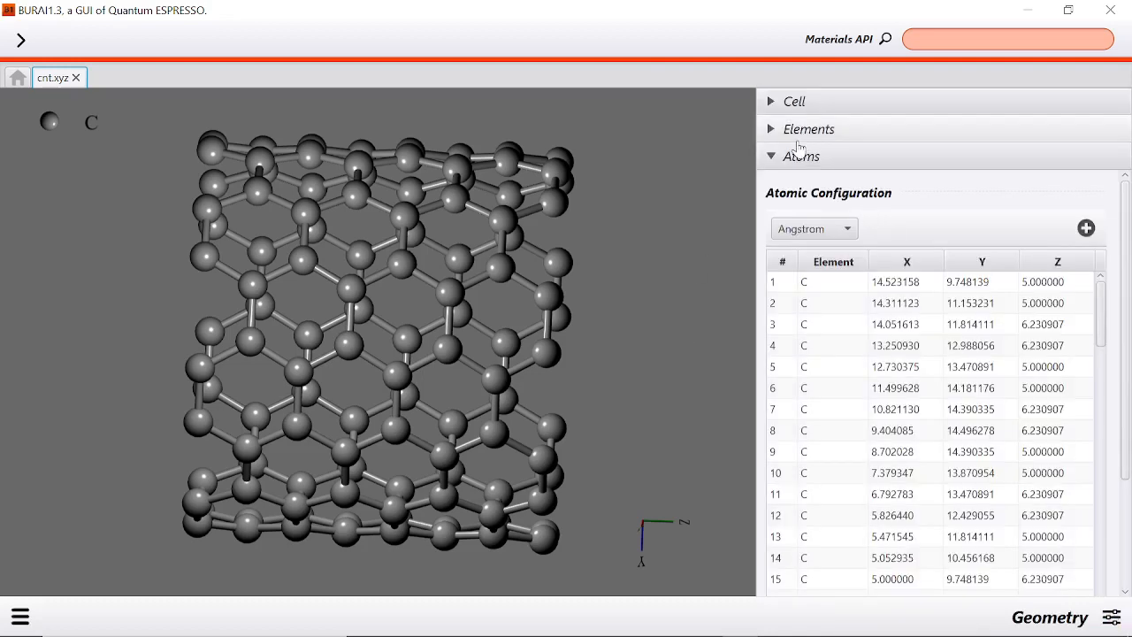
pyautogui.moveTo(800, 157)
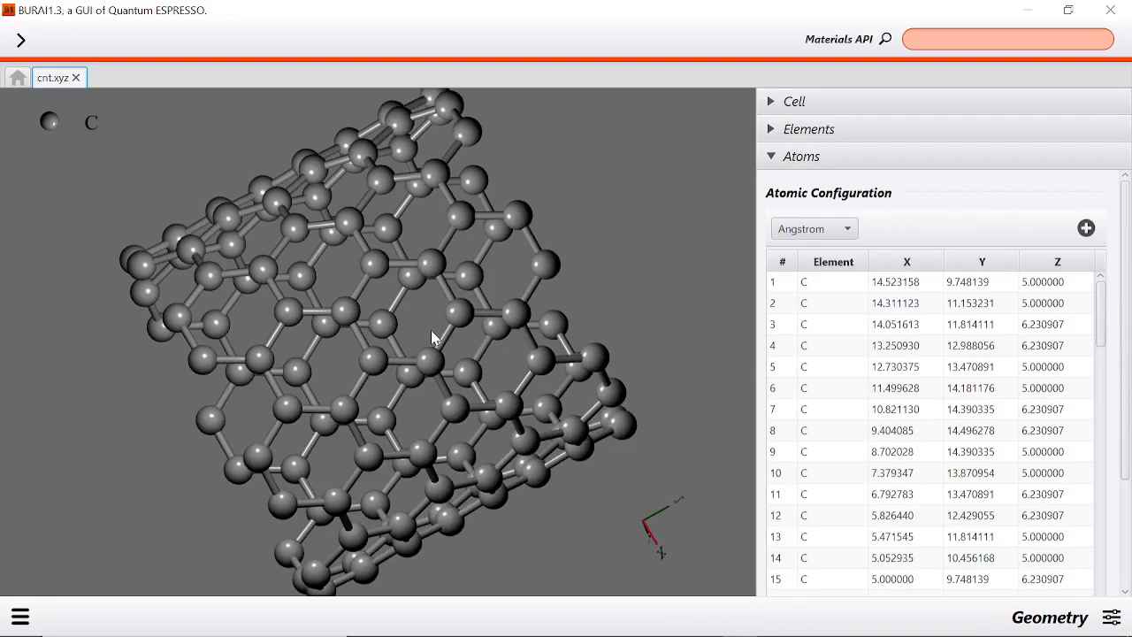
# Rotate the nanotube to inspect its structure beside the coordinates table
pyautogui.moveTo(433, 339); pyautogui.dragTo(446, 255)
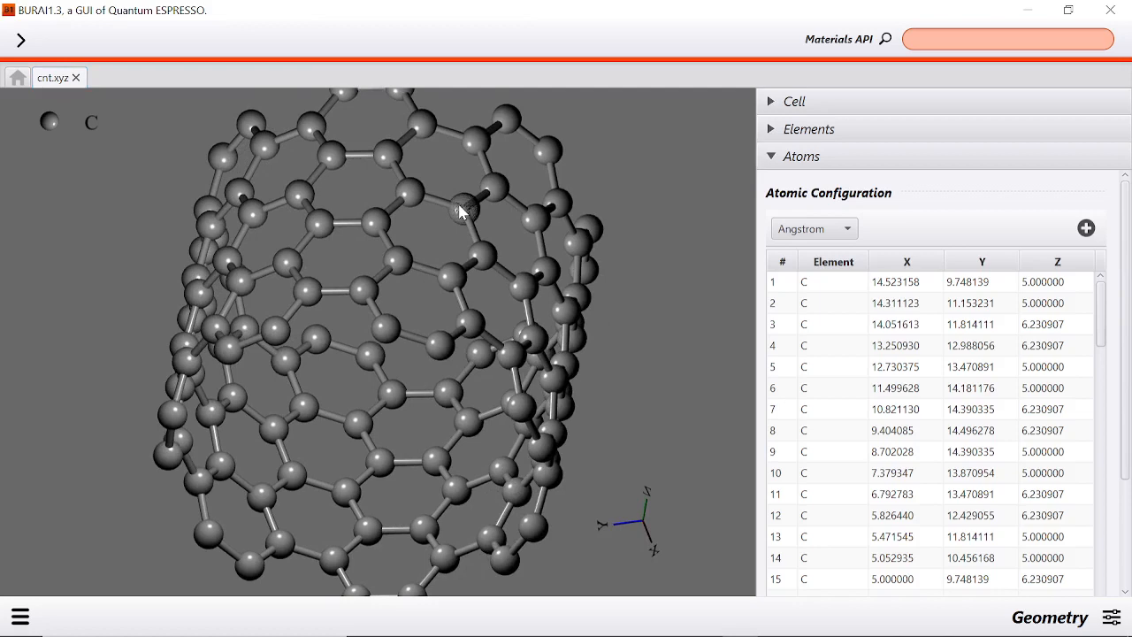
# Pick a carbon atom near the tube top and locate row 81 in the table
pyautogui.rightClick(459, 210)
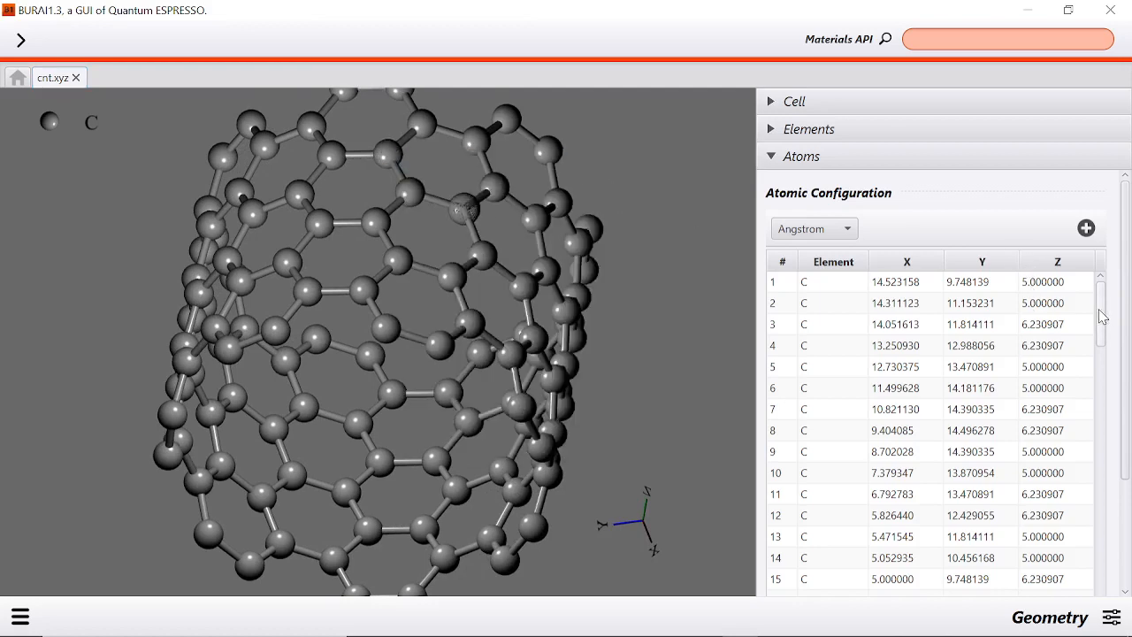
pyautogui.scroll(-3)
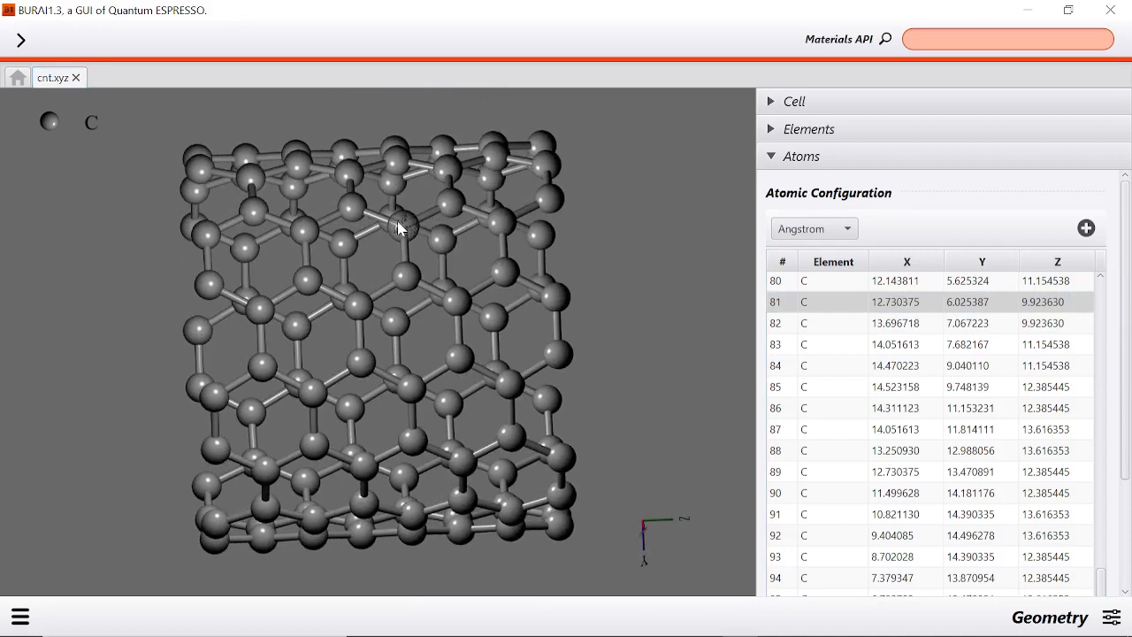
# Change atom 81's element to N and rotate the tube to view the blue nitrogen
pyautogui.doubleClick(832, 297)
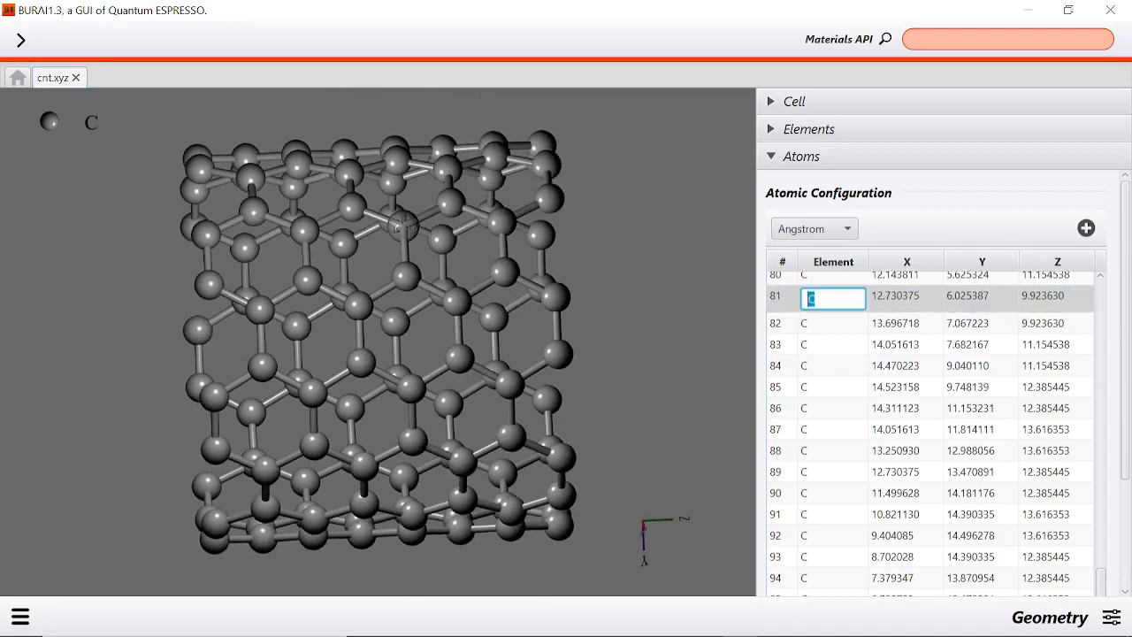
pyautogui.write('N')
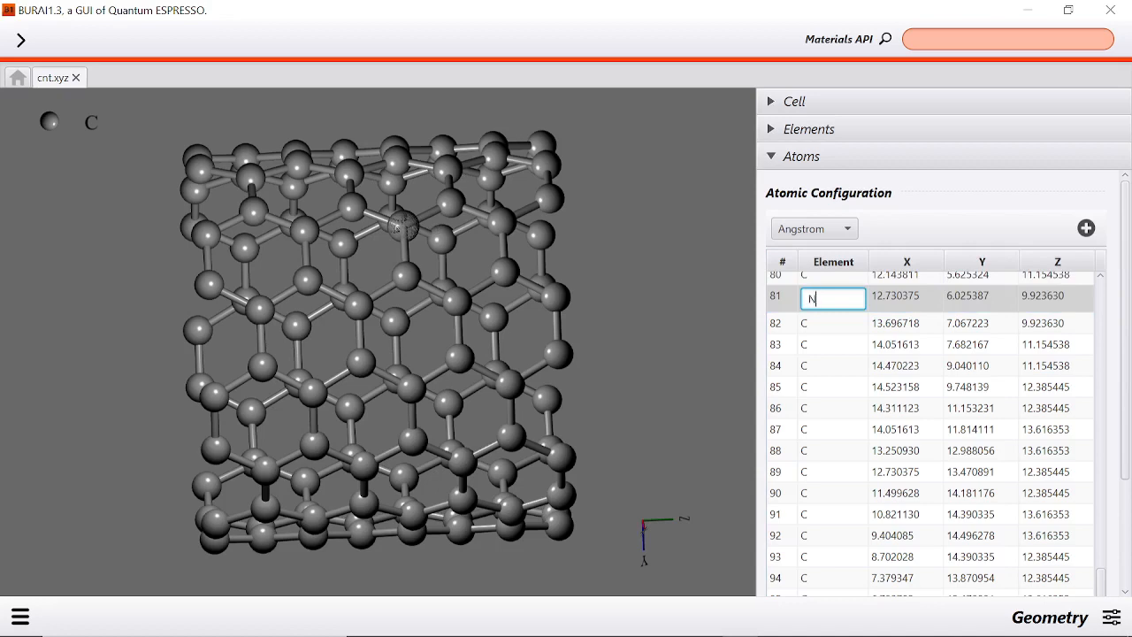
pyautogui.moveTo(570, 277)
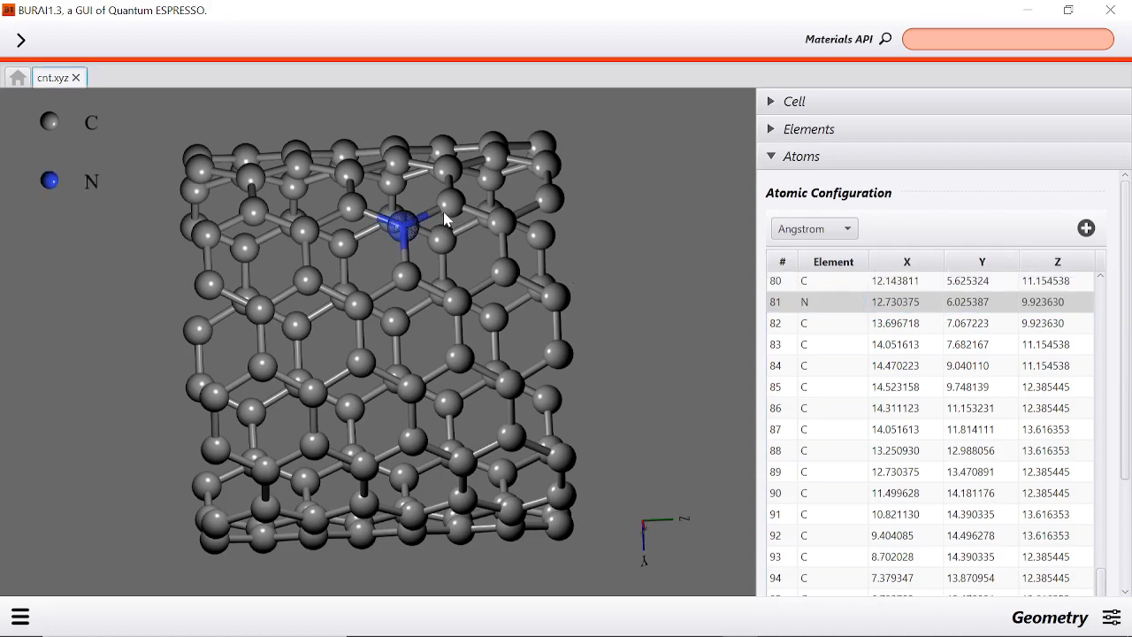
pyautogui.moveTo(430, 248)
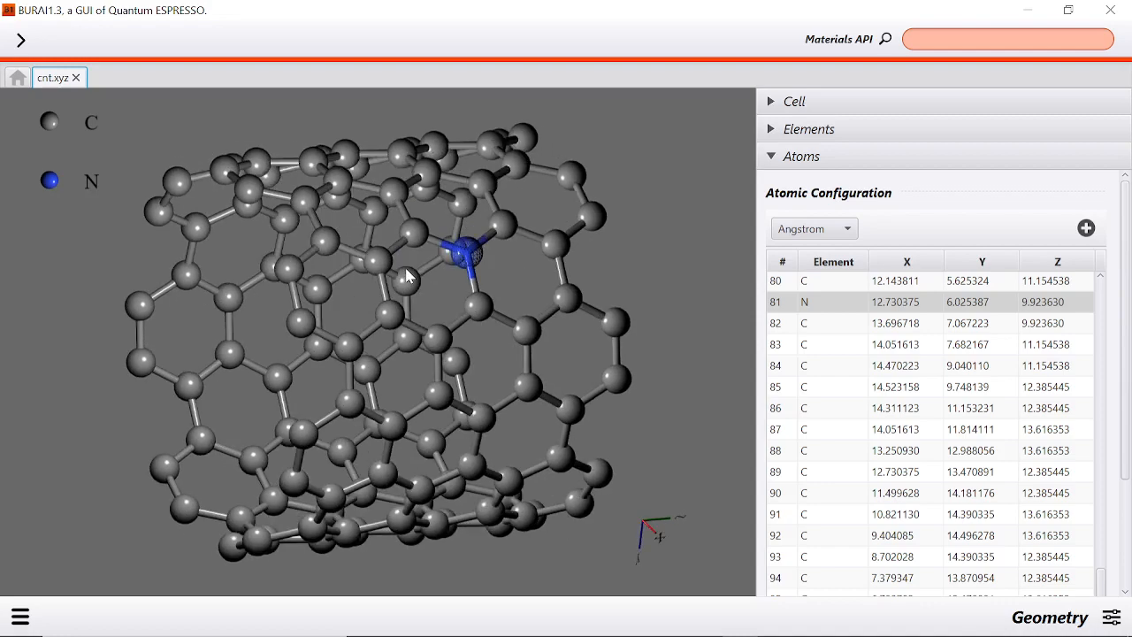
pyautogui.moveTo(407, 274); pyautogui.dragTo(352, 248)
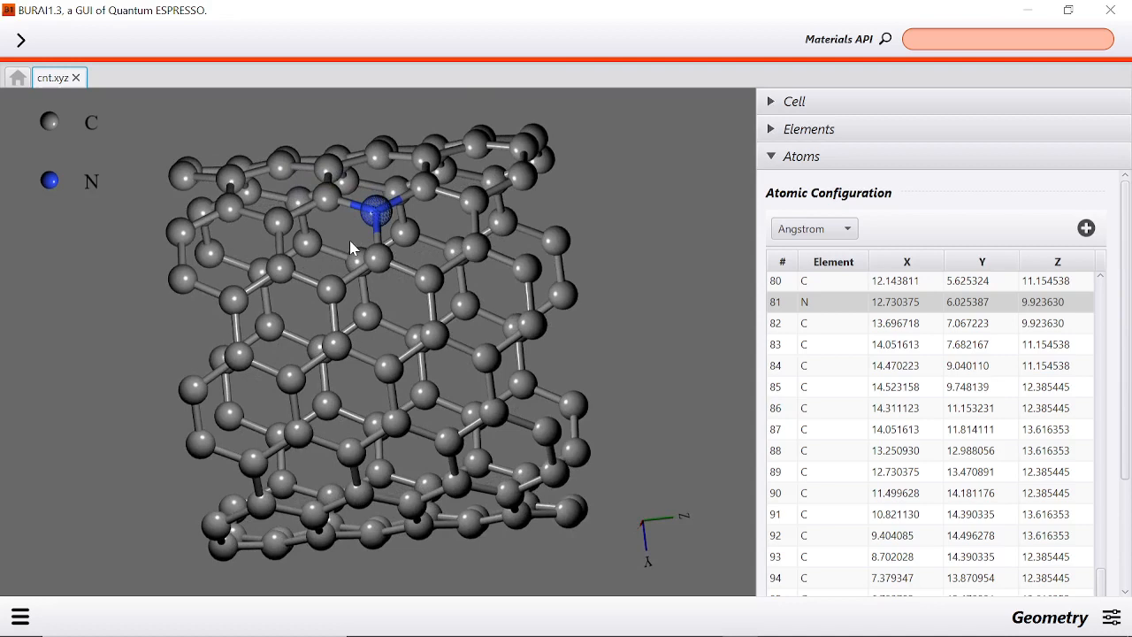
pyautogui.moveTo(372, 265); pyautogui.dragTo(381, 257)
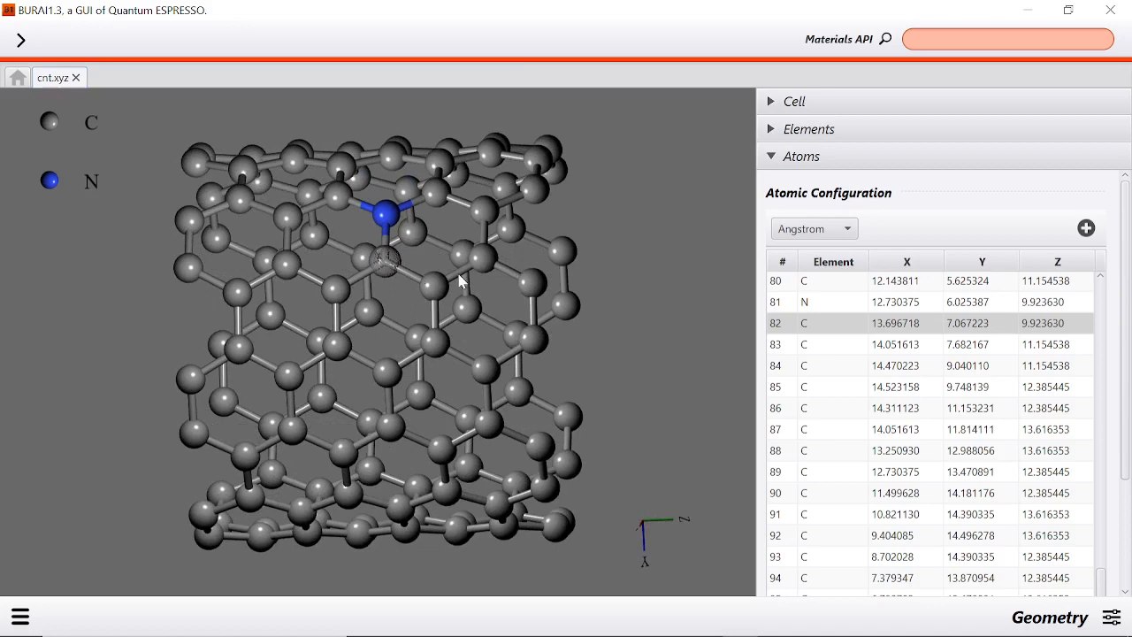
# Change atom 82 to N as well and inspect the two adjacent nitrogens
pyautogui.doubleClick(832, 317)
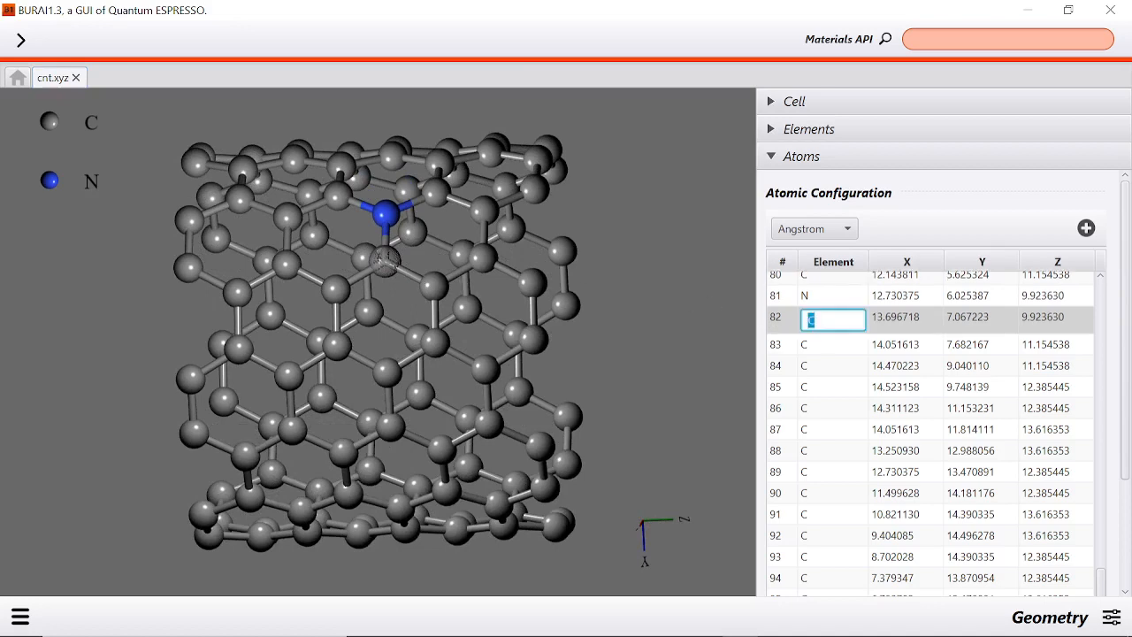
pyautogui.write('N')
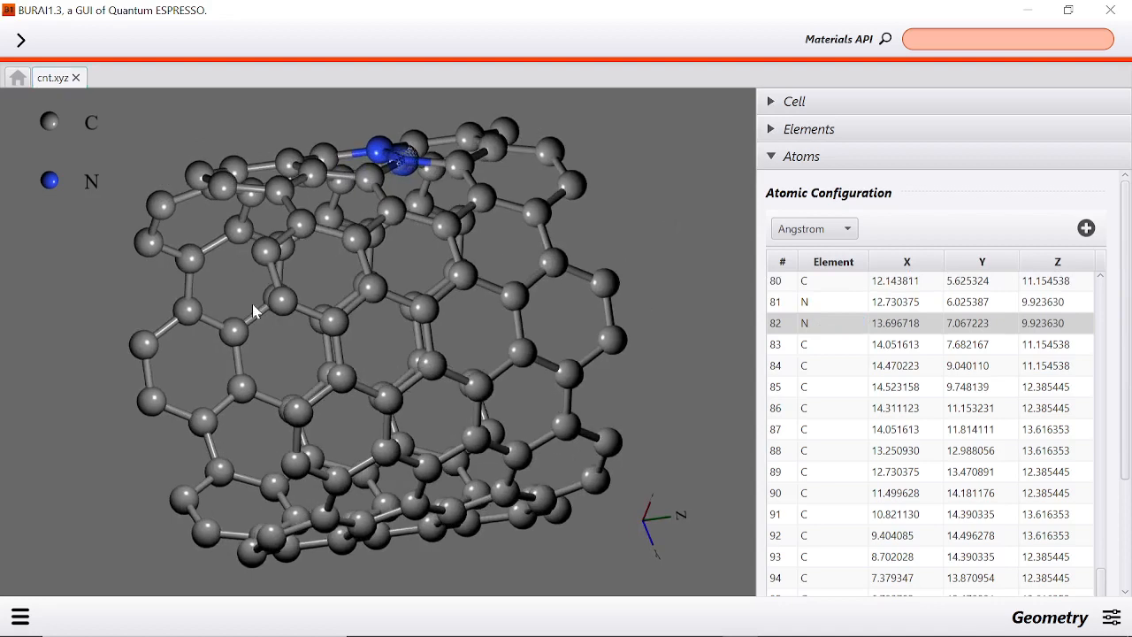
pyautogui.moveTo(257, 310); pyautogui.dragTo(473, 272)
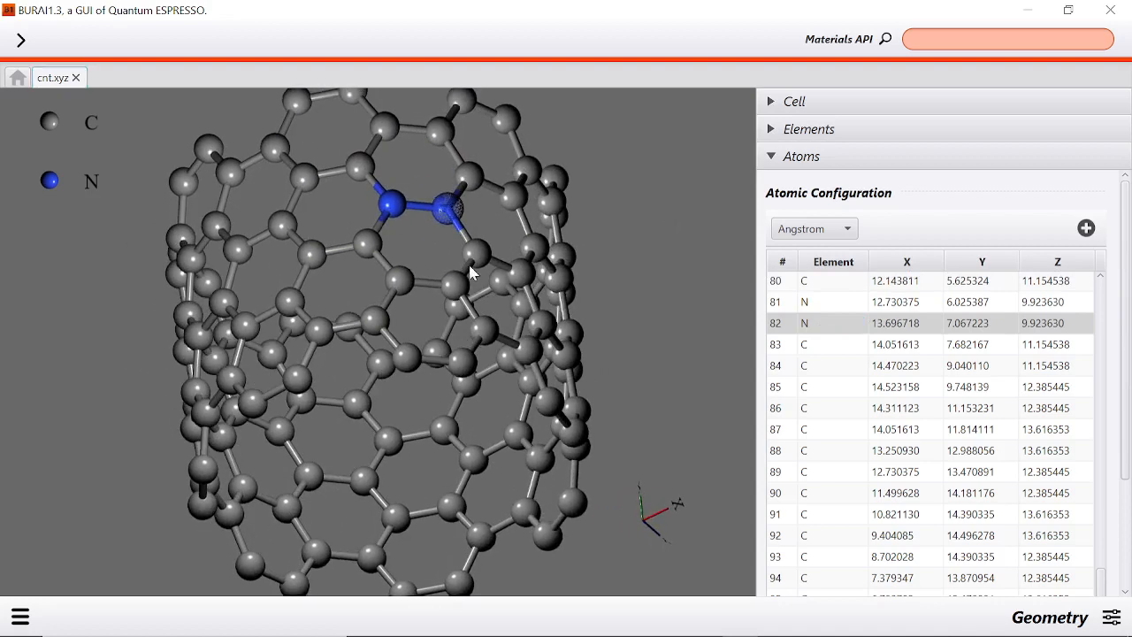
pyautogui.moveTo(626, 449)
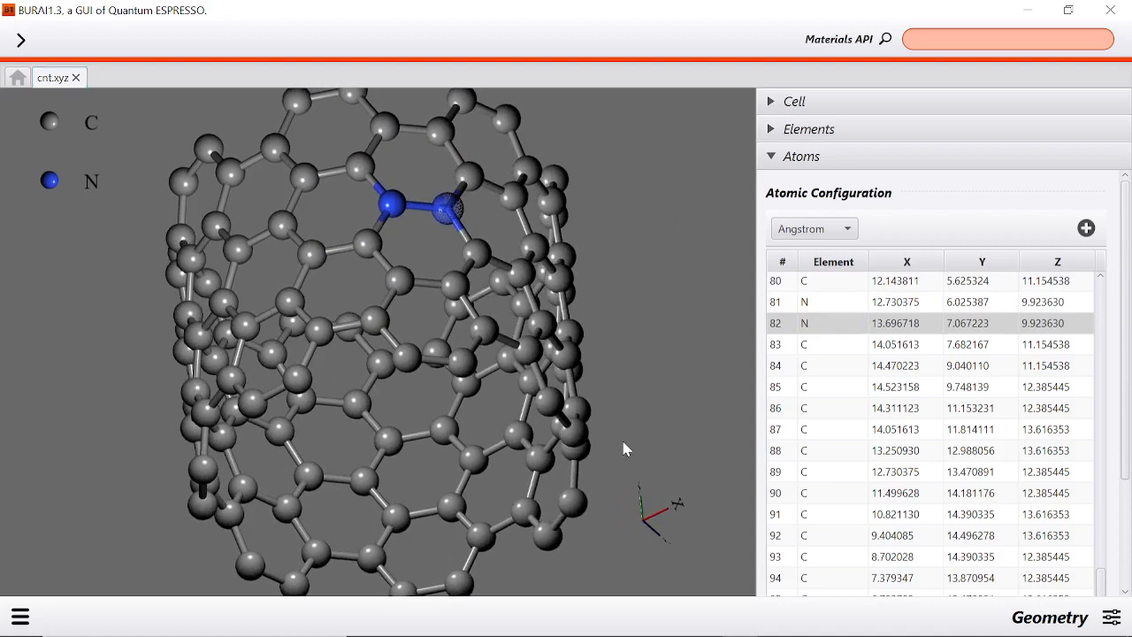
pyautogui.moveTo(623, 448); pyautogui.dragTo(247, 177)
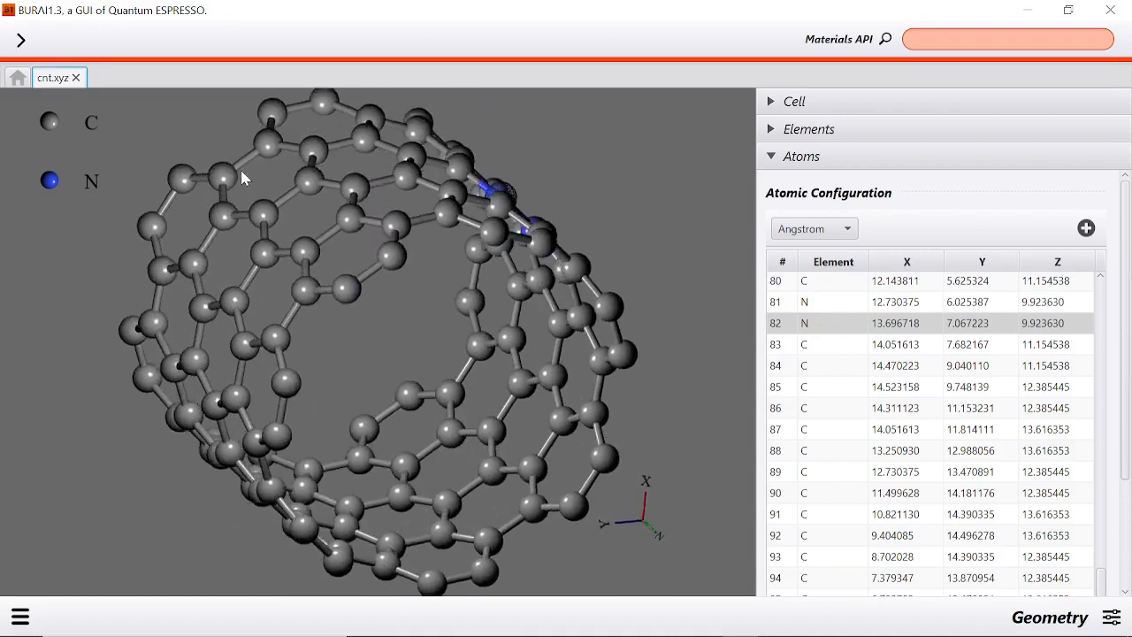
pyautogui.moveTo(243, 177); pyautogui.dragTo(208, 249)
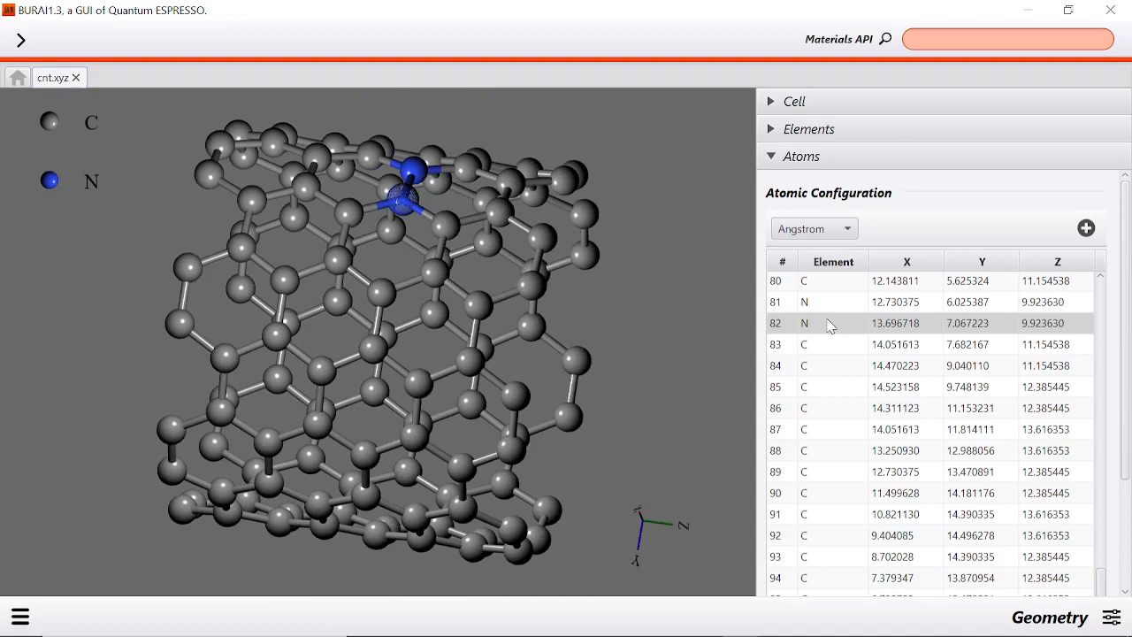
# Change atom 82's element to B, forming an adjacent N–B pair
pyautogui.doubleClick(832, 323)
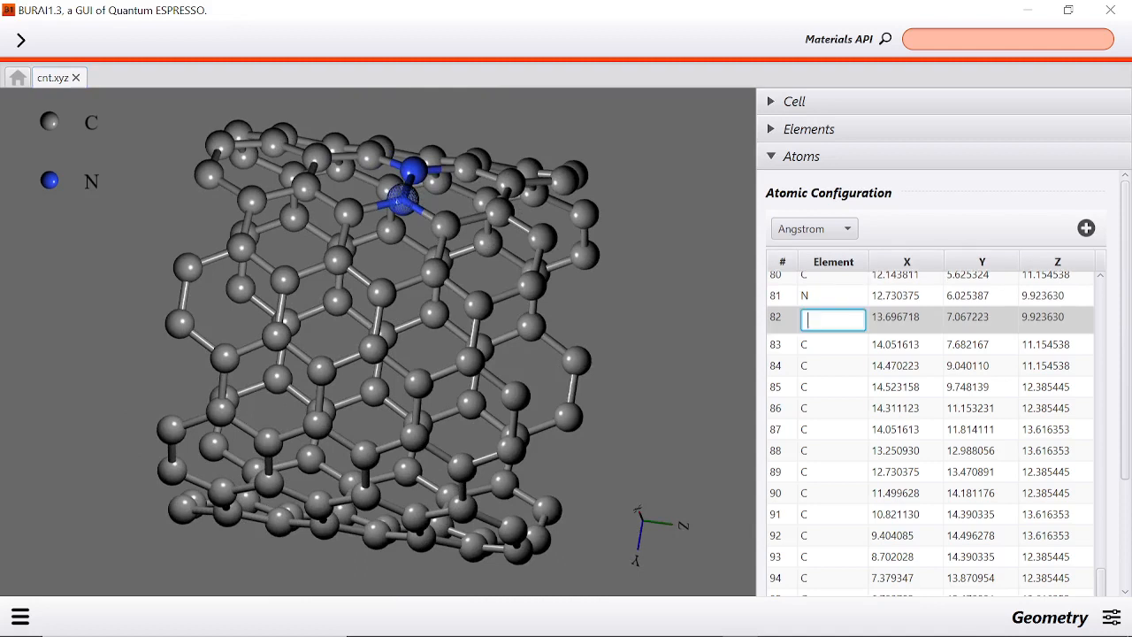
pyautogui.write('B')
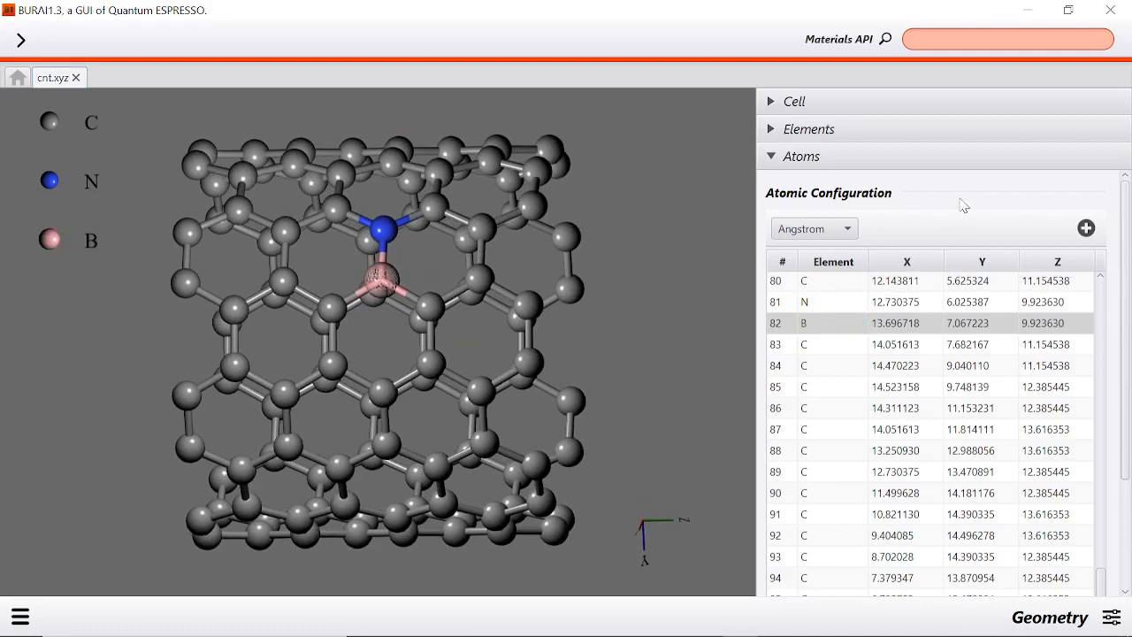
pyautogui.doubleClick(830, 323)
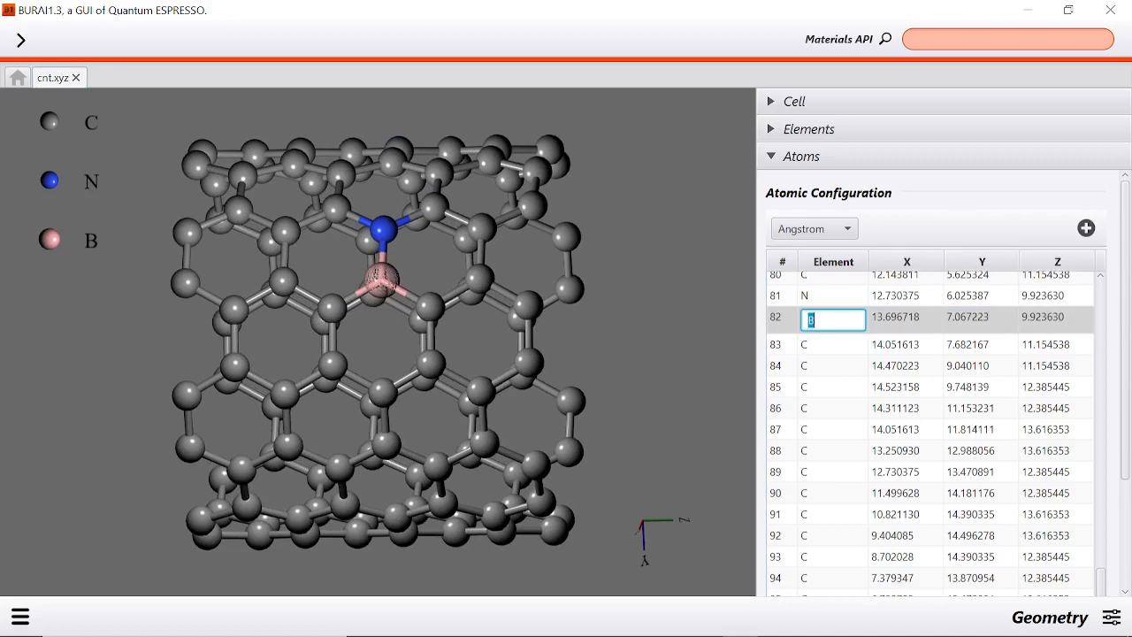
pyautogui.press('Backspace')
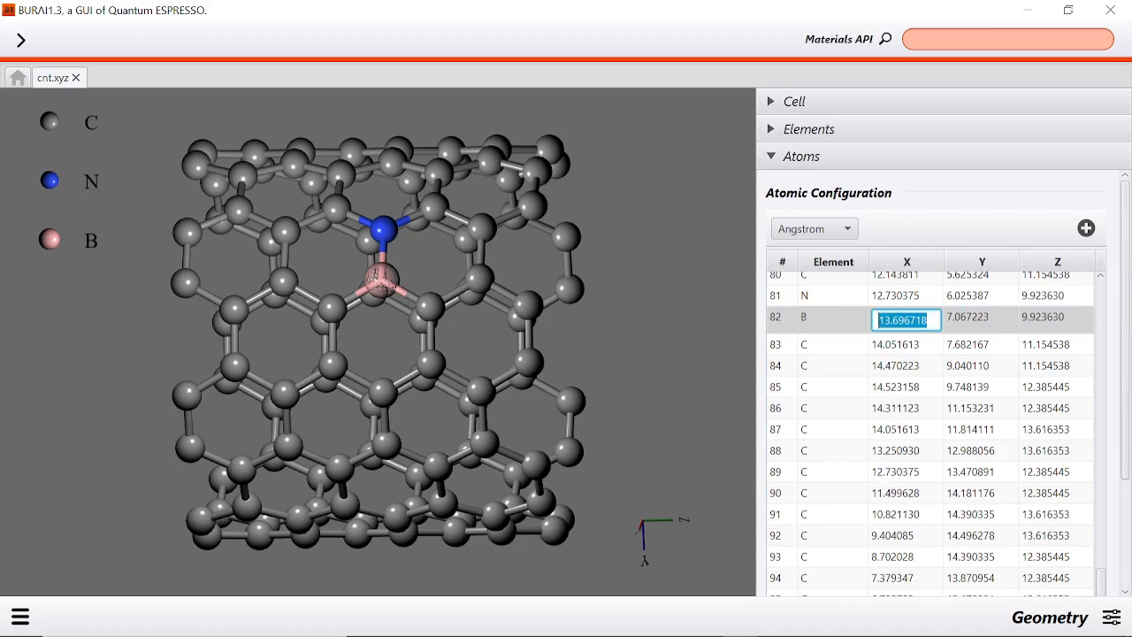
pyautogui.click(981, 317)
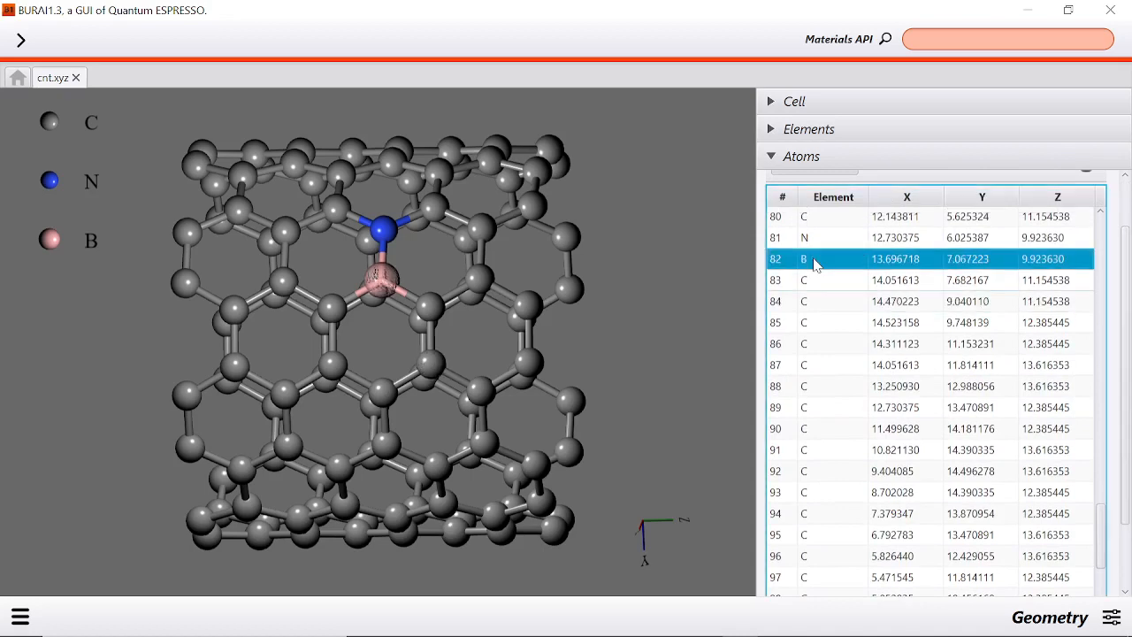
# Delete the boron atom (row 82) and rotate to inspect the remaining single vacancy
pyautogui.rightClick(814, 258)
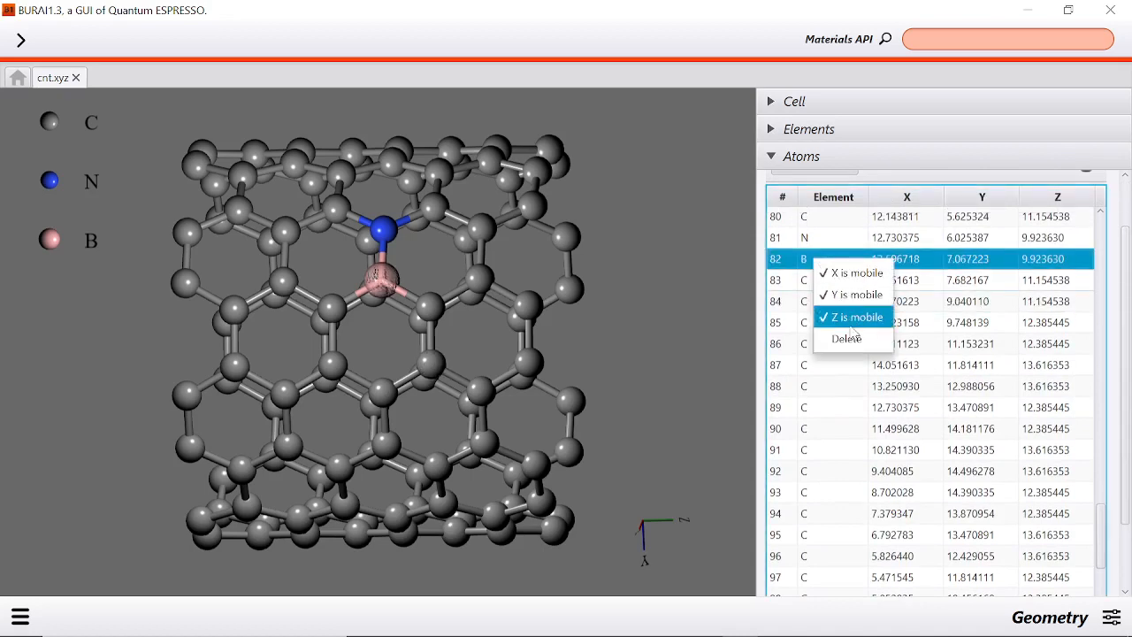
pyautogui.click(848, 338)
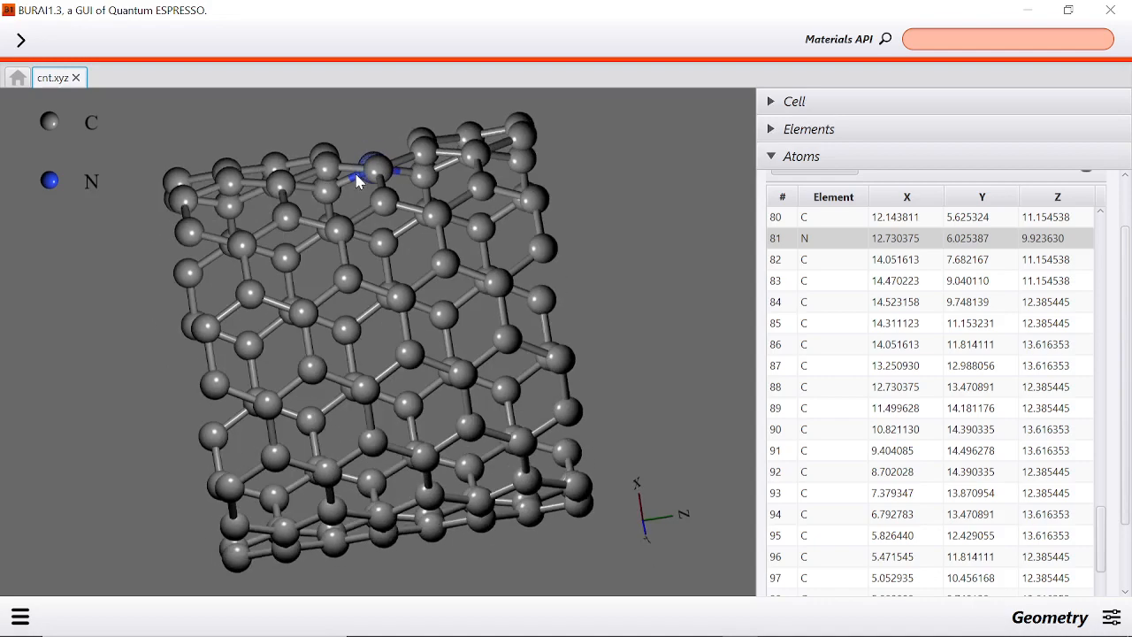
pyautogui.moveTo(358, 181); pyautogui.dragTo(482, 247)
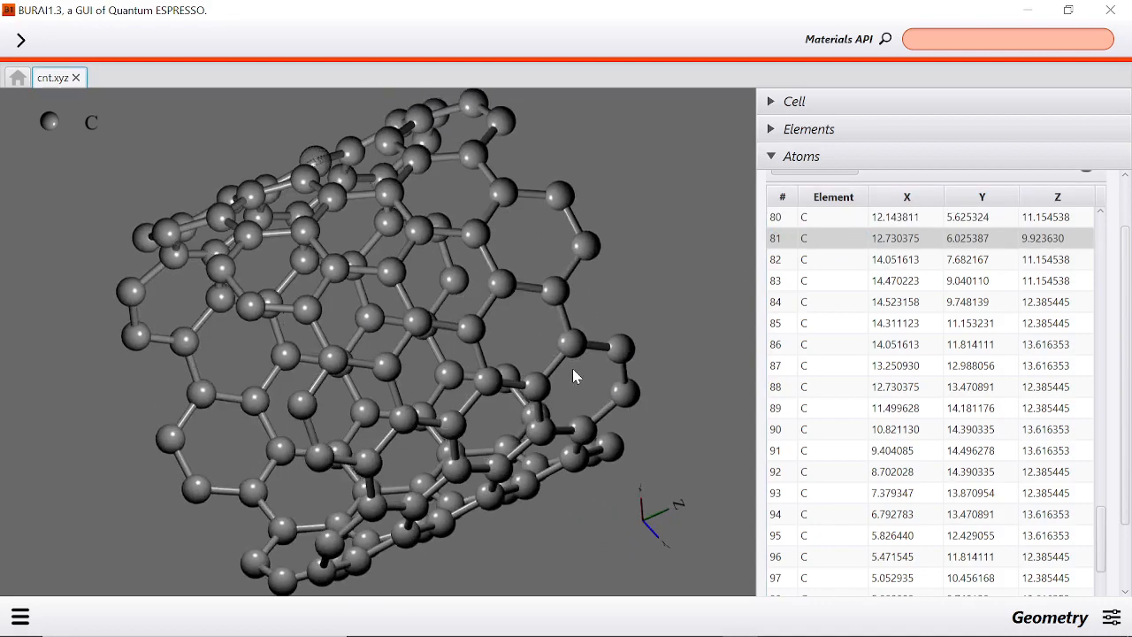
pyautogui.moveTo(575, 376); pyautogui.dragTo(360, 265)
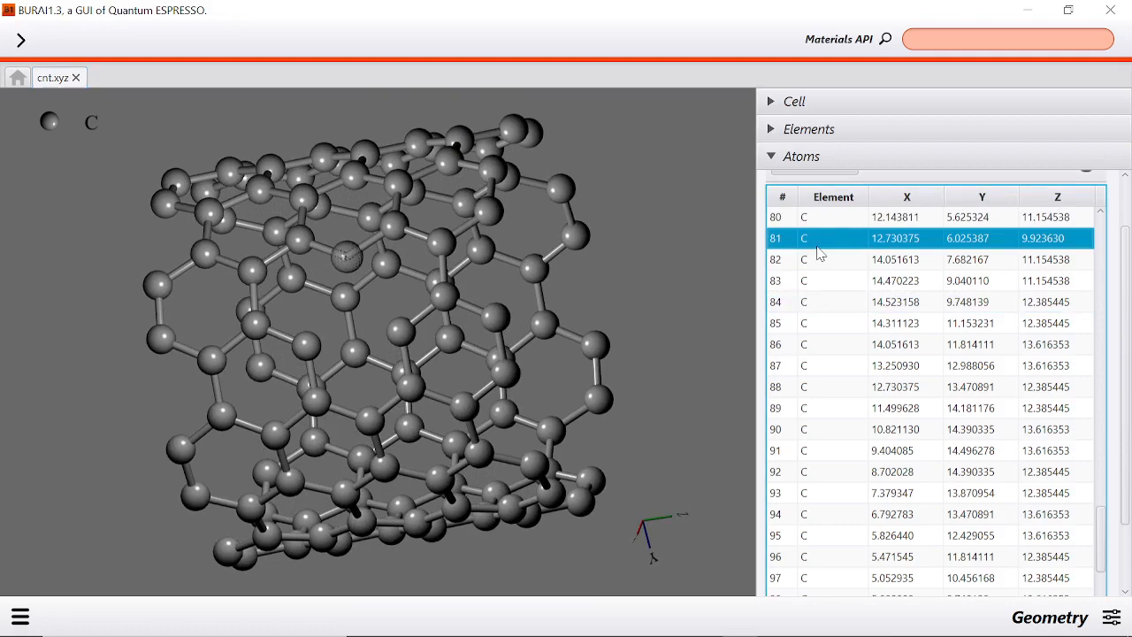
# Delete carbon atom 81 next to the vacancy, leaving a divacancy in the tube wall
pyautogui.rightClick(821, 253)
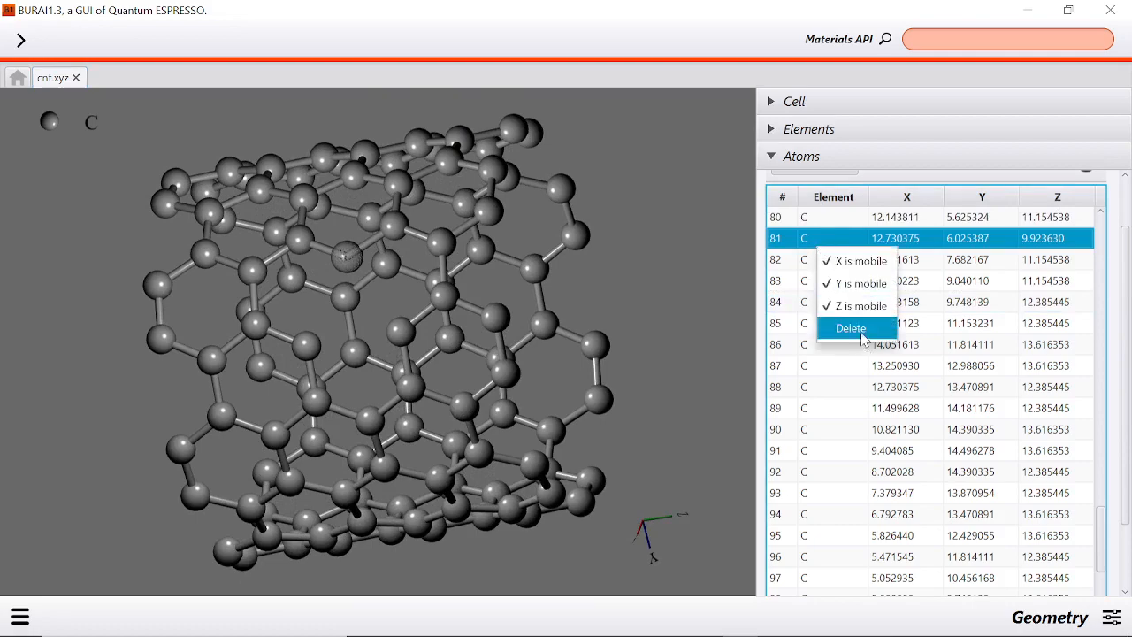
pyautogui.click(851, 327)
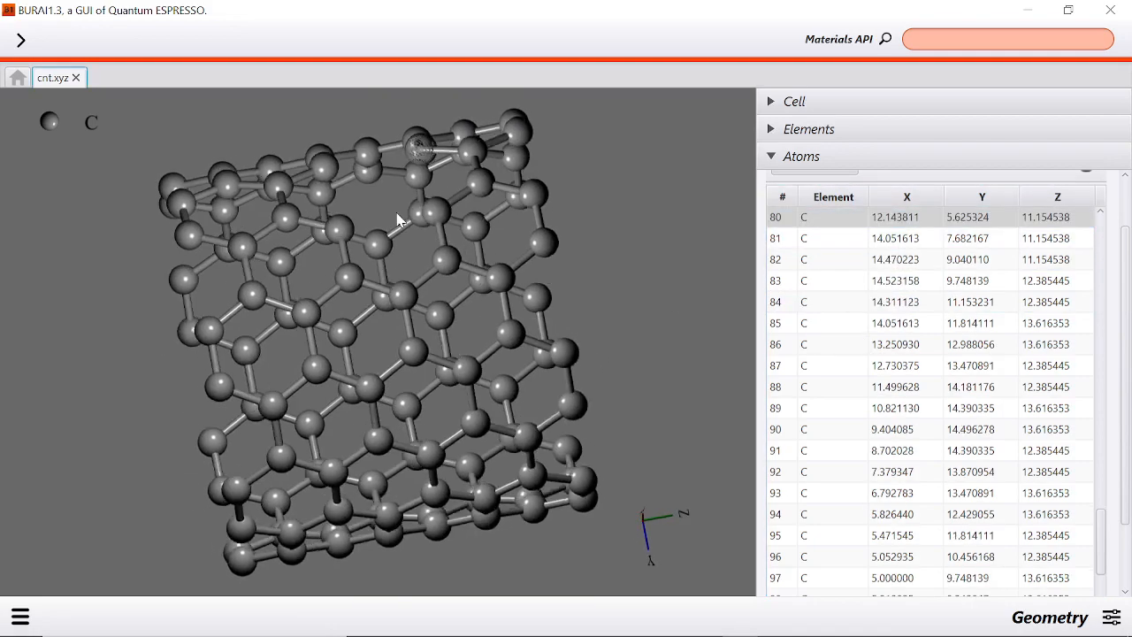
pyautogui.moveTo(398, 219); pyautogui.dragTo(499, 276)
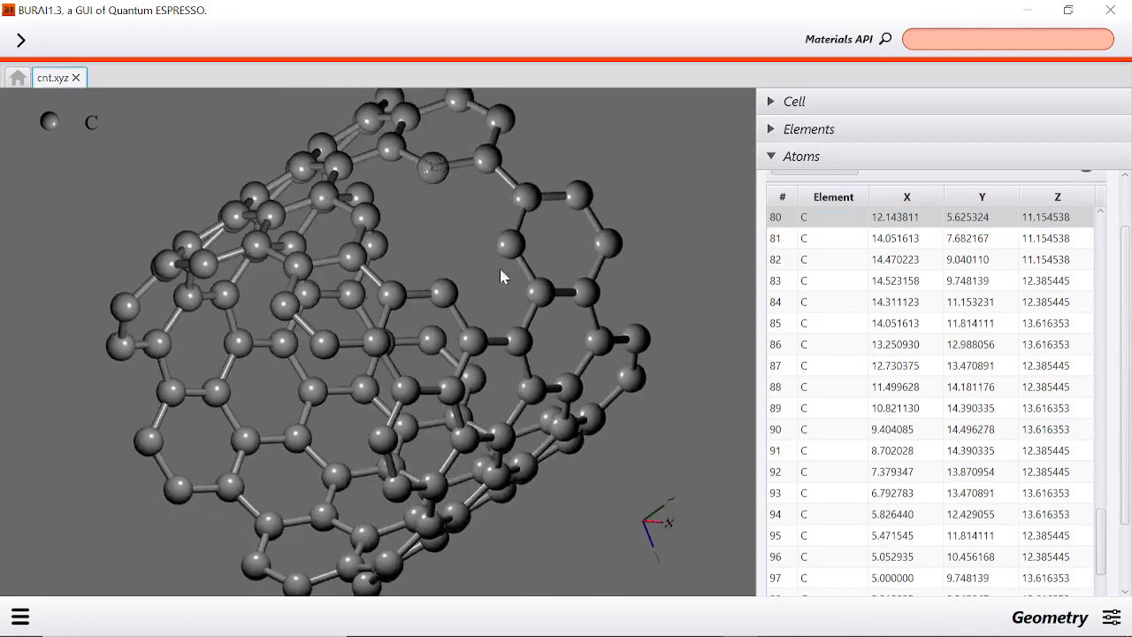
pyautogui.moveTo(500, 277); pyautogui.dragTo(495, 269)
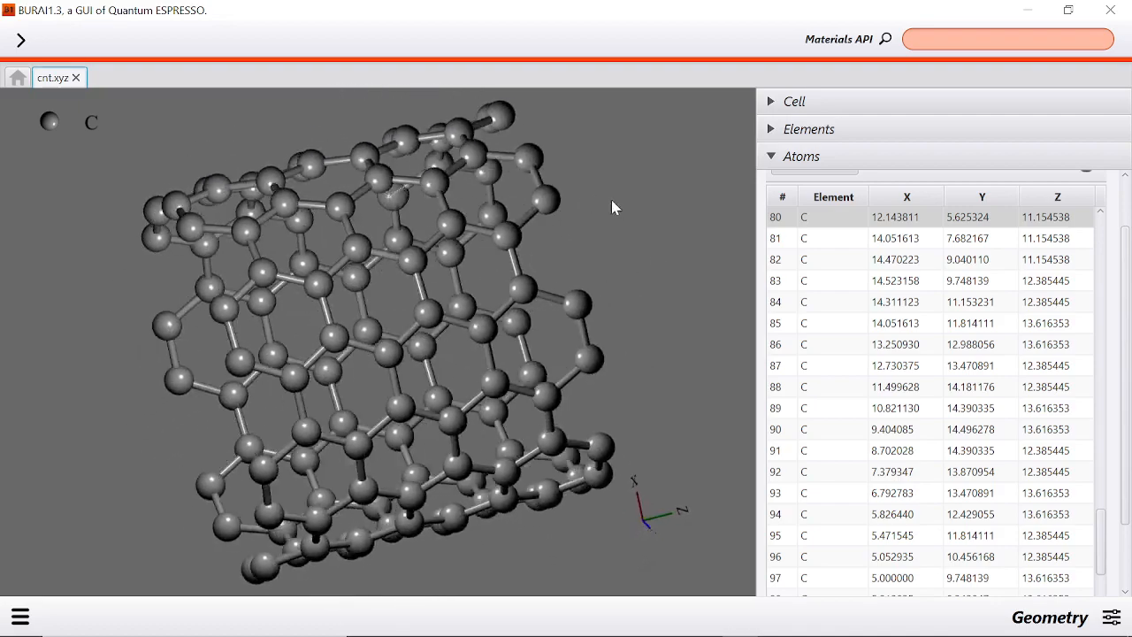
pyautogui.moveTo(615, 208); pyautogui.dragTo(575, 345)
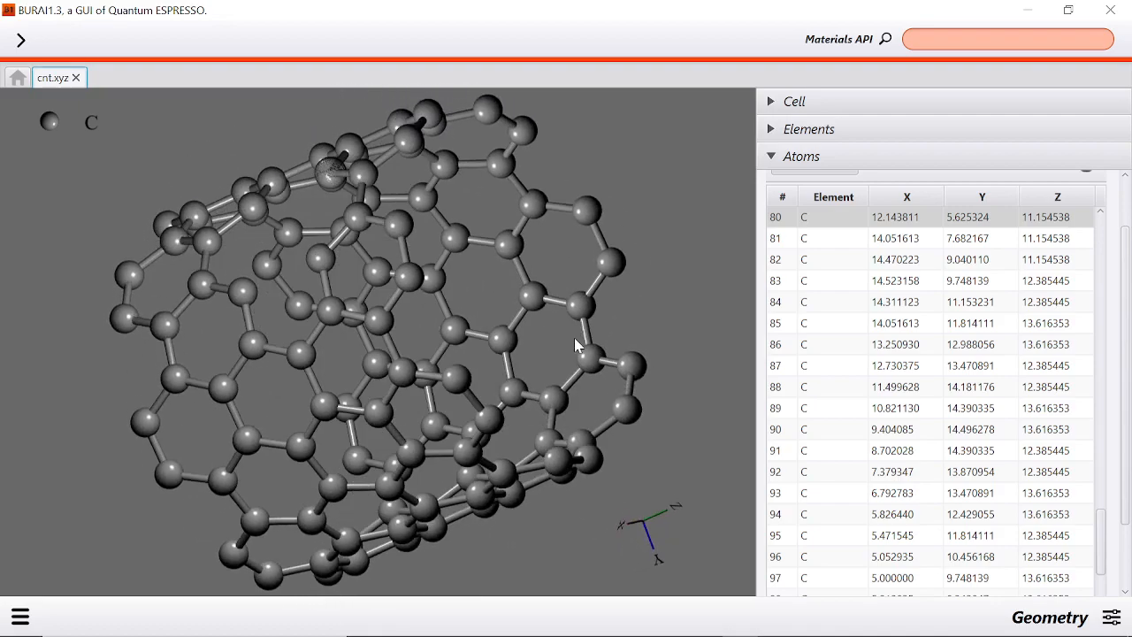
pyautogui.moveTo(575, 345); pyautogui.dragTo(584, 256)
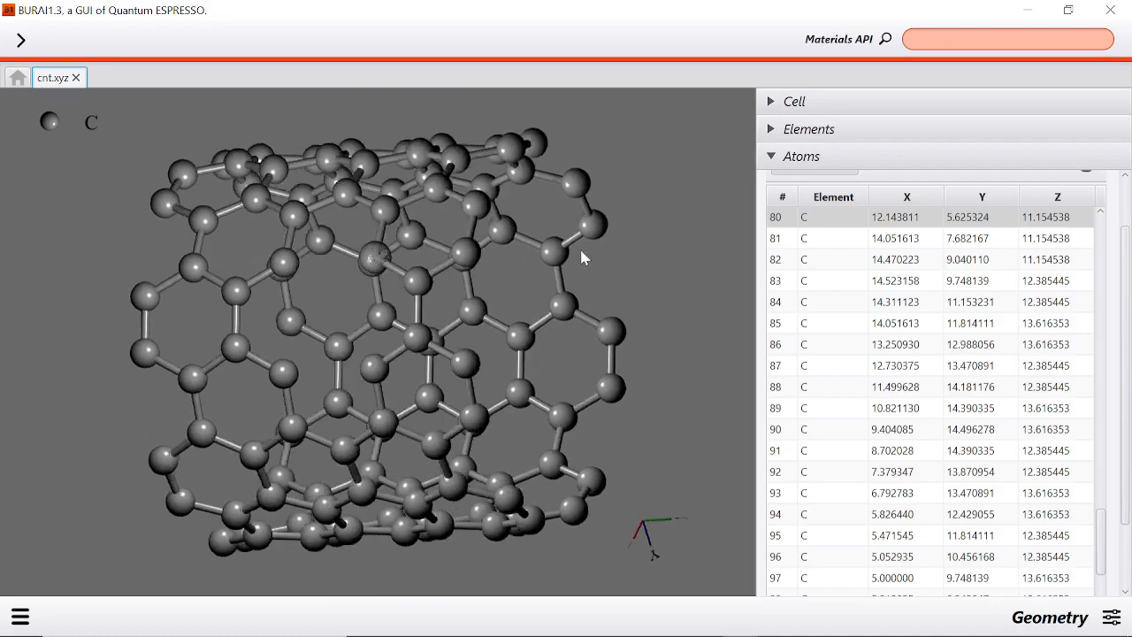
pyautogui.moveTo(584, 257); pyautogui.dragTo(420, 214)
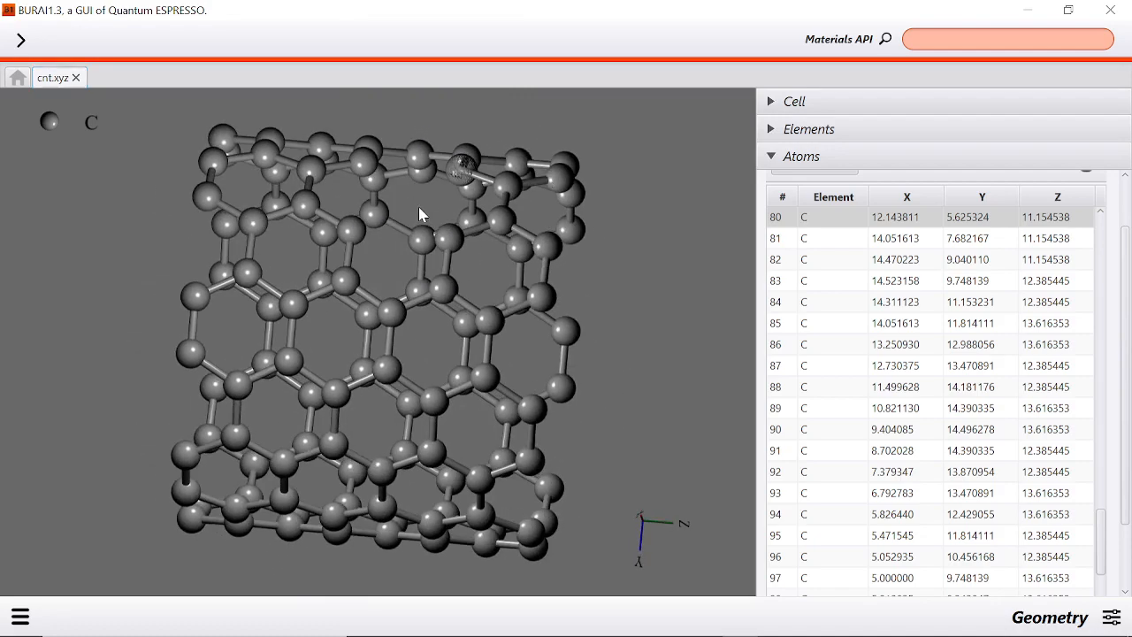
pyautogui.moveTo(420, 214); pyautogui.dragTo(412, 285)
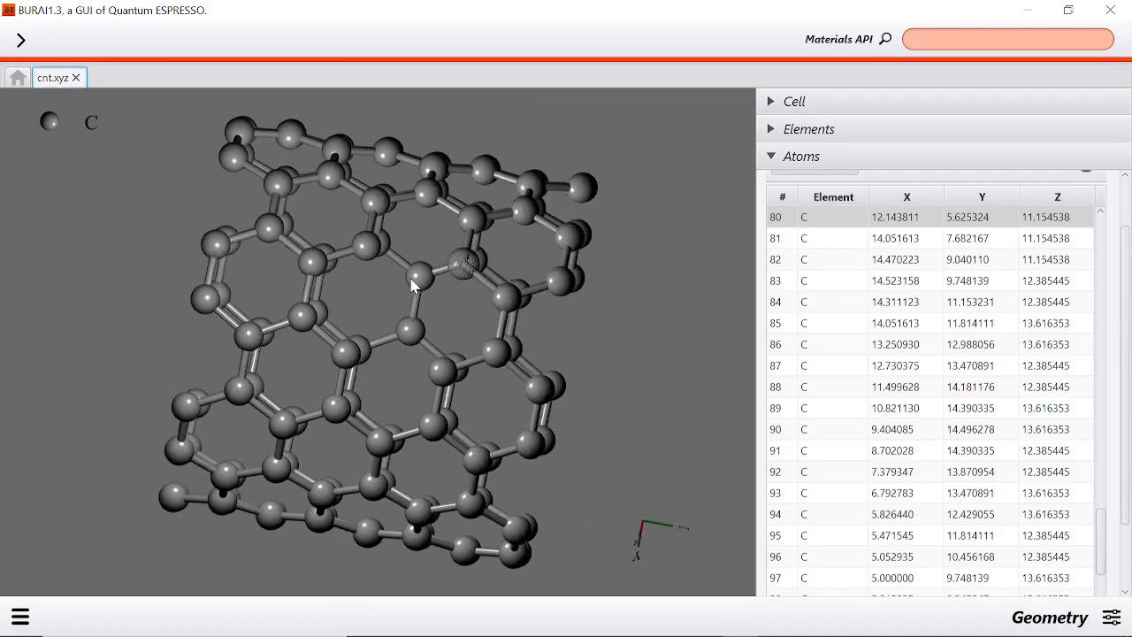
pyautogui.moveTo(411, 283); pyautogui.dragTo(296, 244)
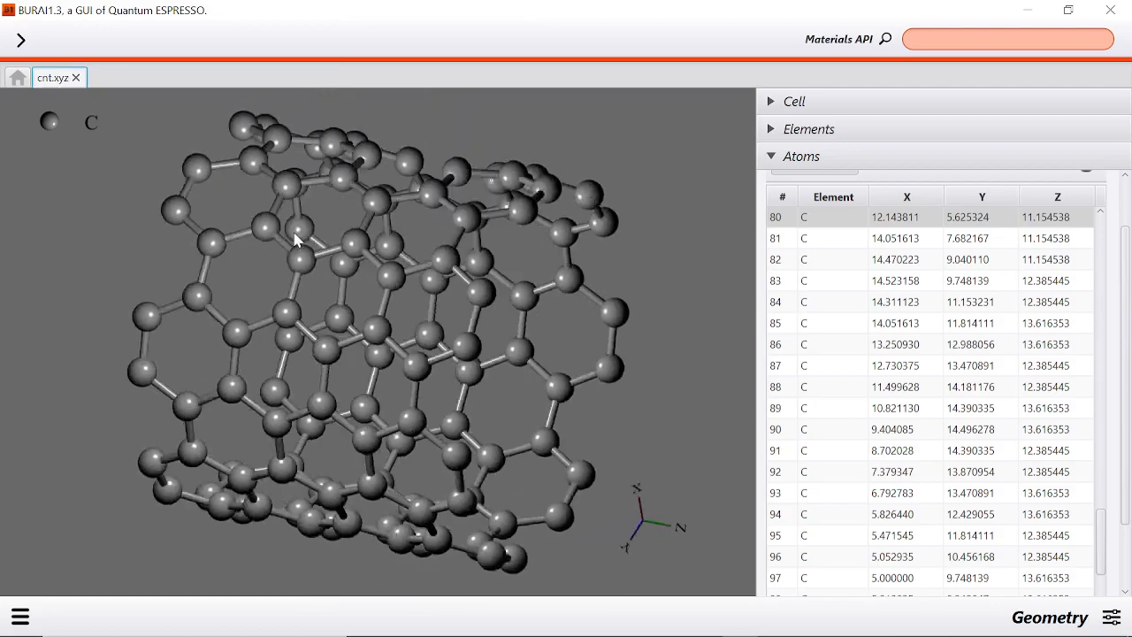
pyautogui.moveTo(296, 243); pyautogui.dragTo(469, 315)
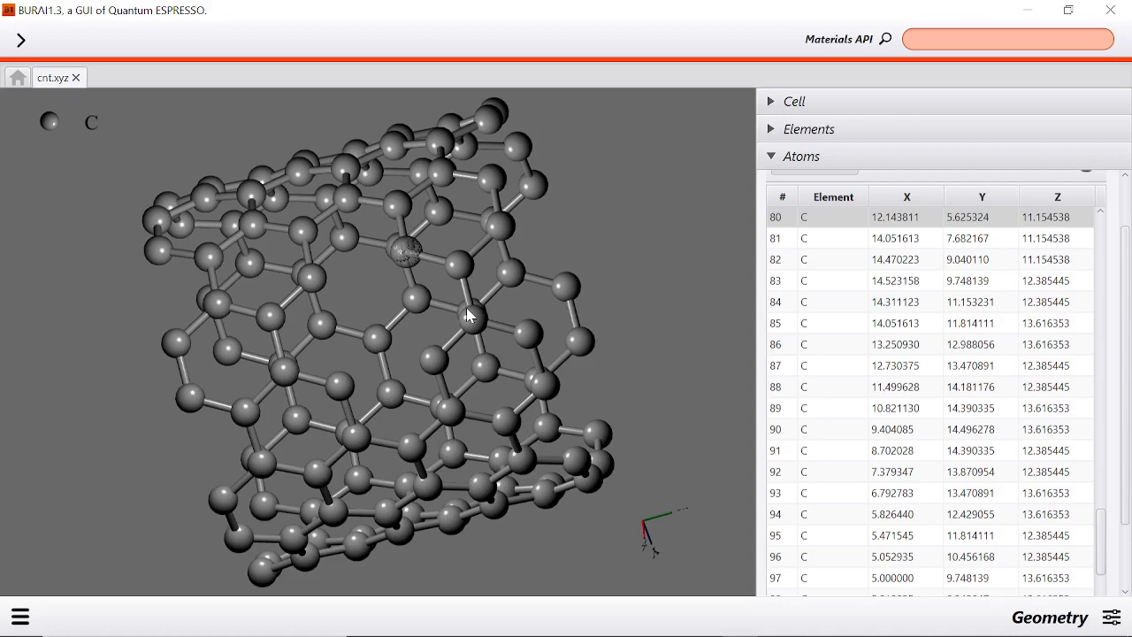
pyautogui.moveTo(468, 314); pyautogui.dragTo(318, 159)
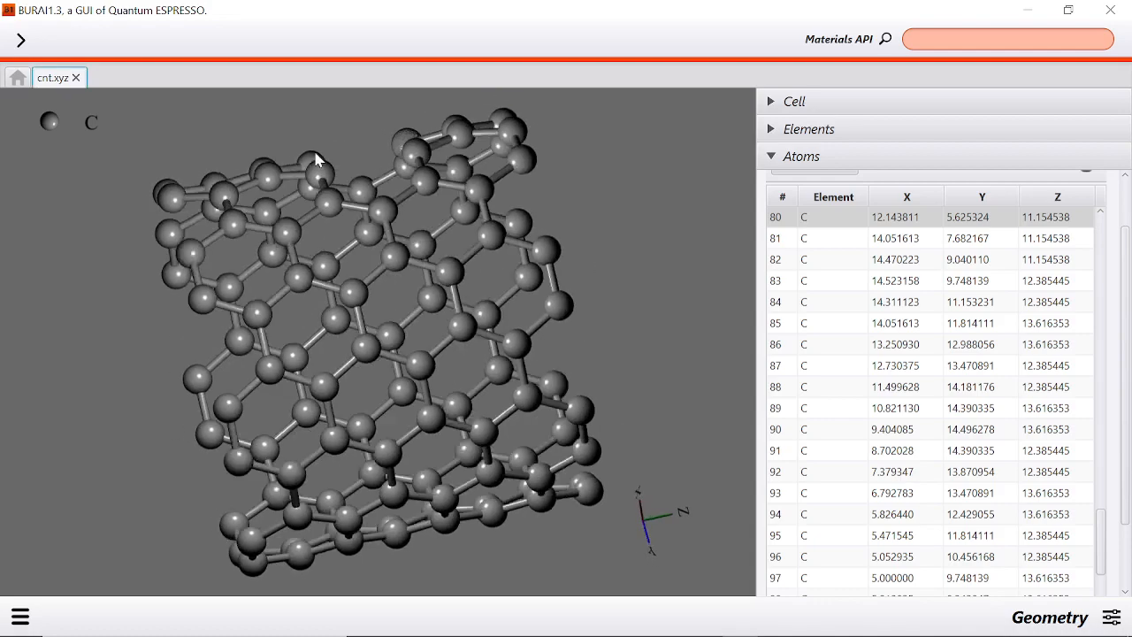
pyautogui.moveTo(318, 159); pyautogui.dragTo(478, 210)
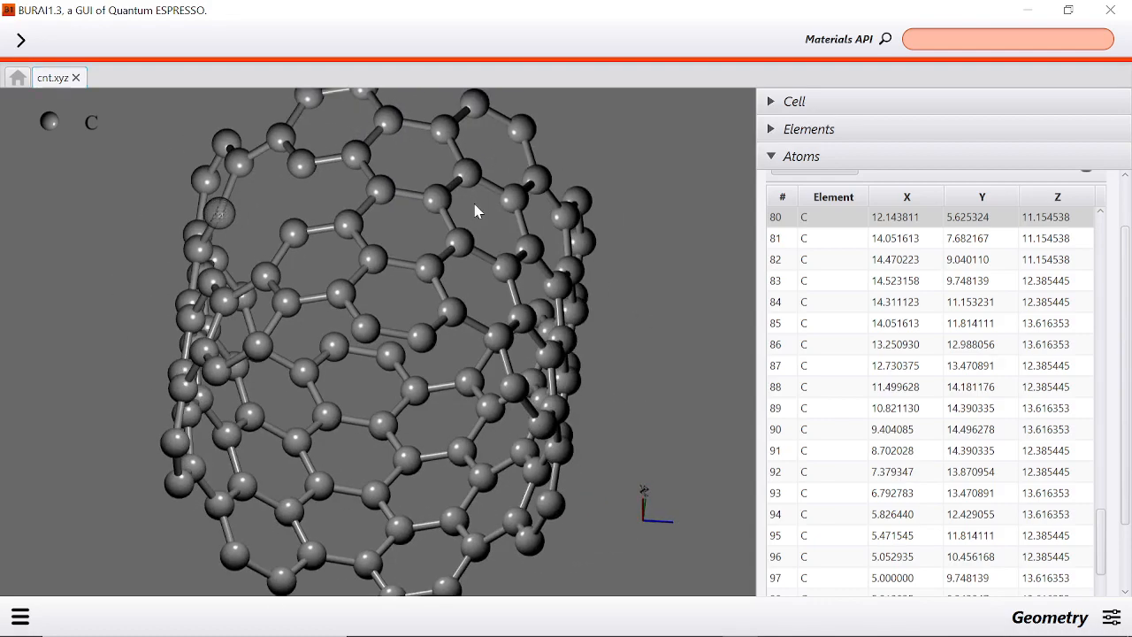
pyautogui.moveTo(478, 211); pyautogui.dragTo(343, 307)
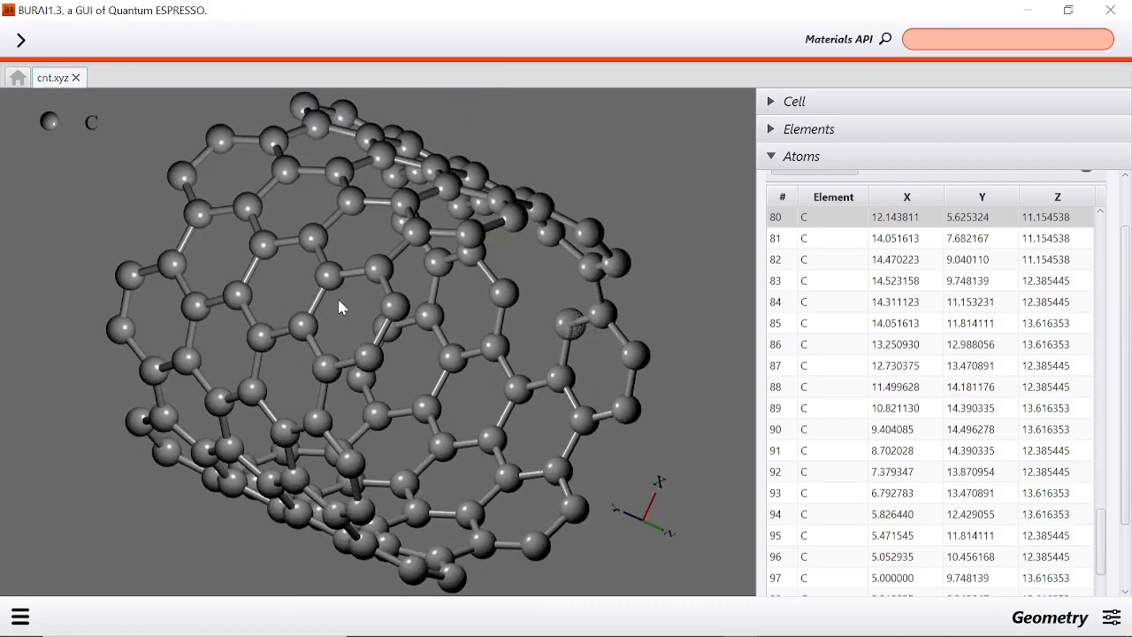